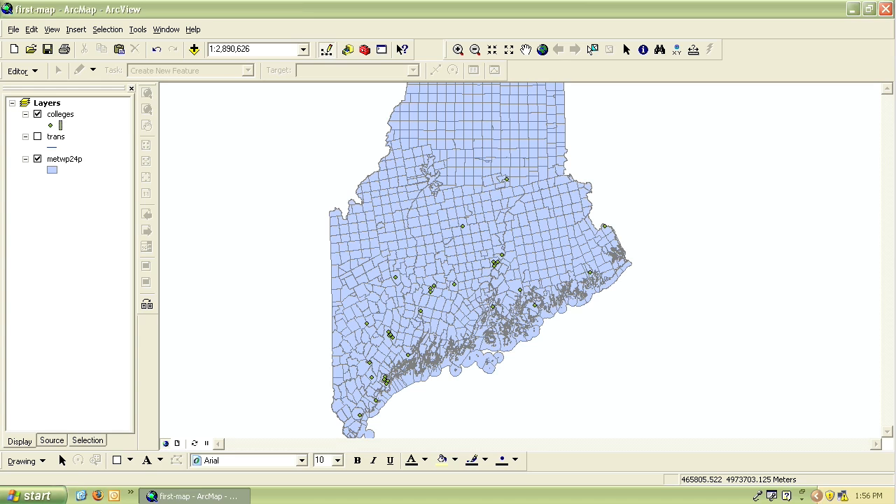
mouse_move(493, 82)
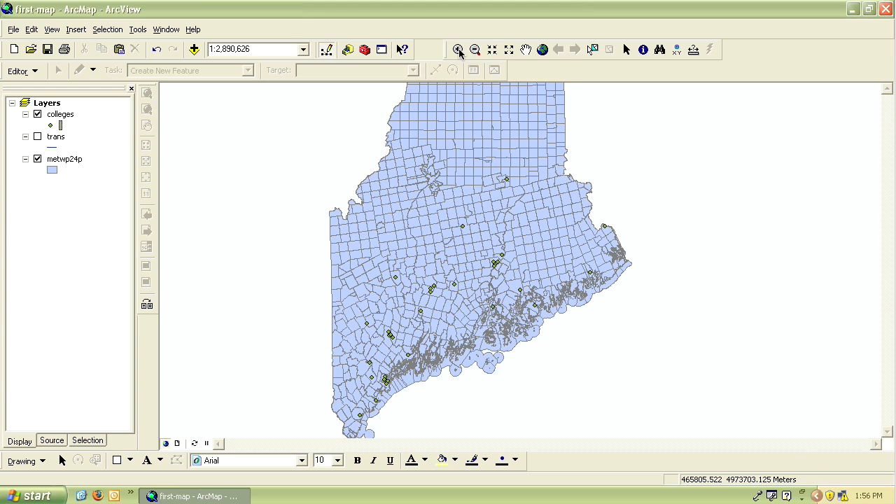
Zoom in on the coastal island cluster, then zoom back out to the whole state
click(459, 49)
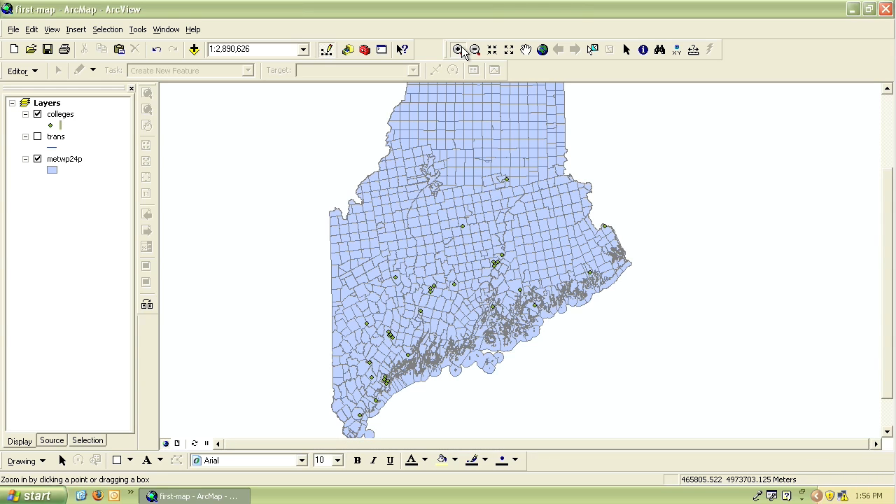
mouse_move(466, 151)
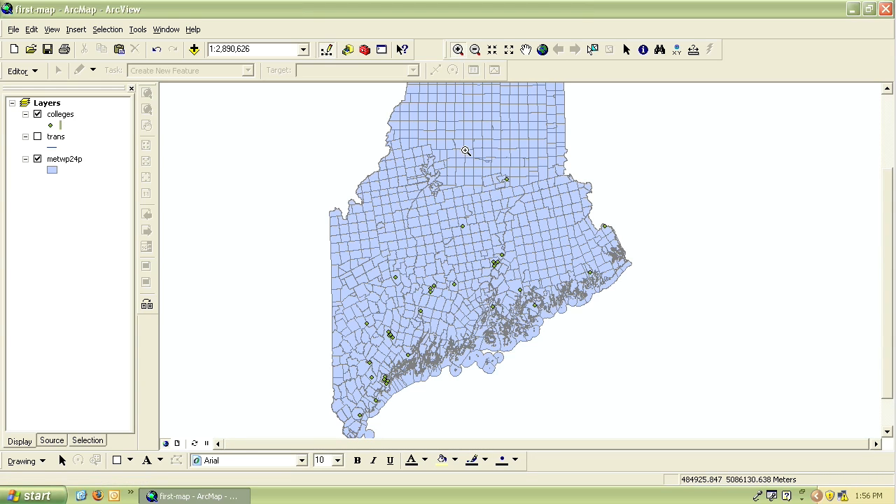
mouse_move(471, 280)
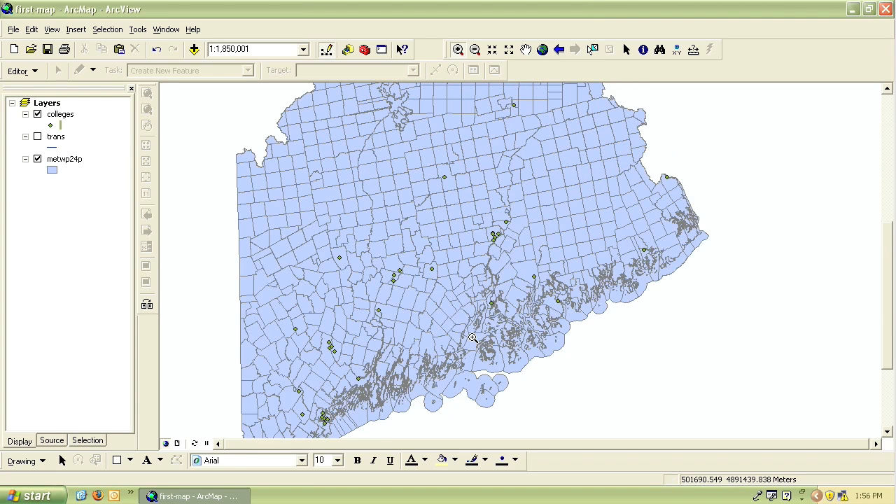
mouse_move(463, 291)
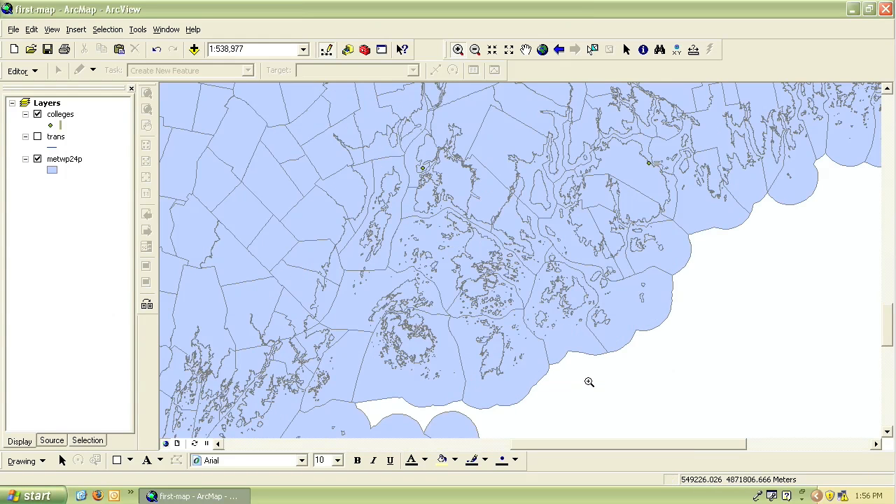
drag(409, 201, 520, 289)
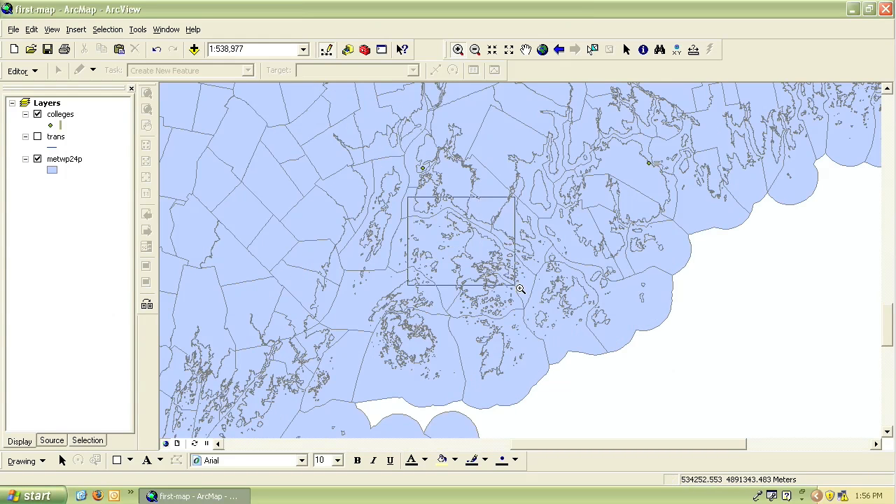
click(474, 49)
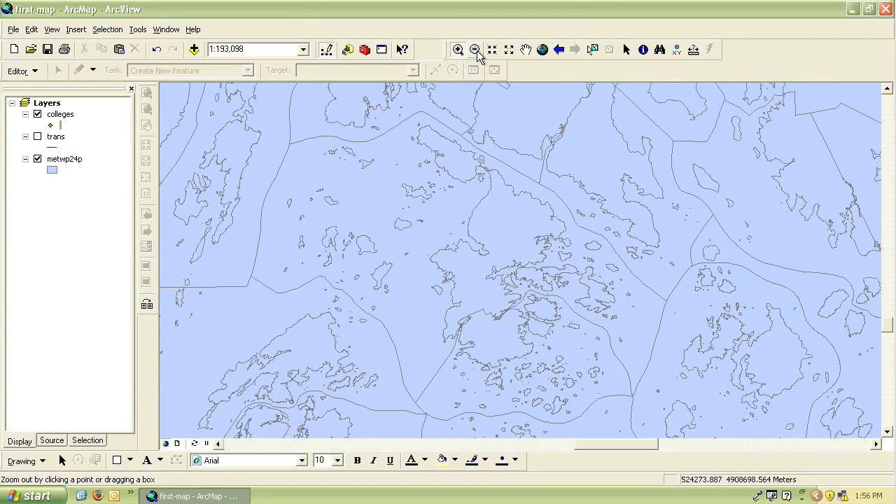
mouse_move(475, 49)
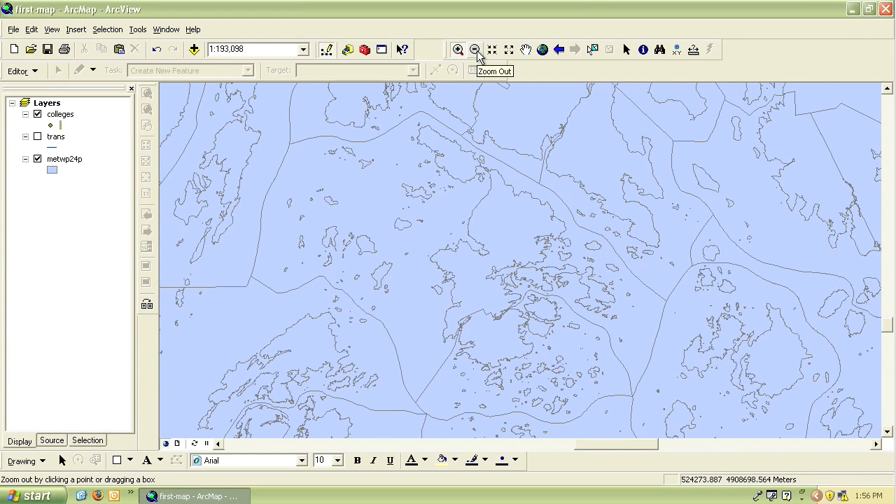
click(502, 261)
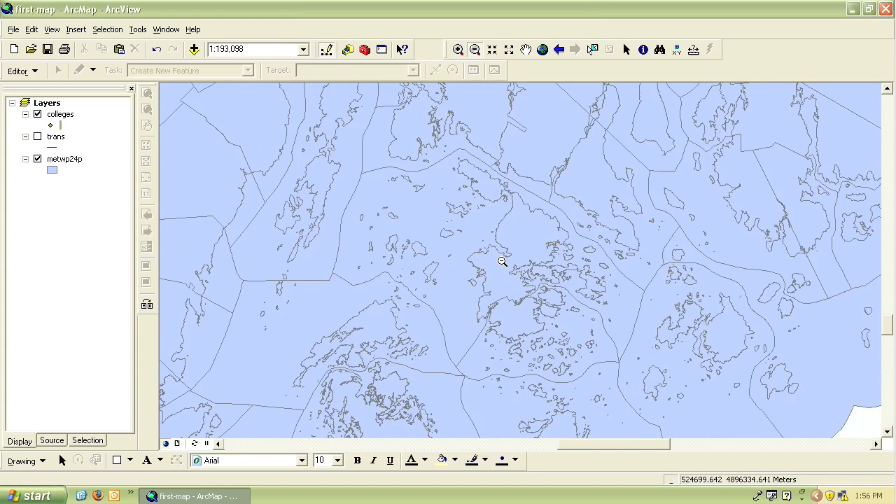
click(474, 49)
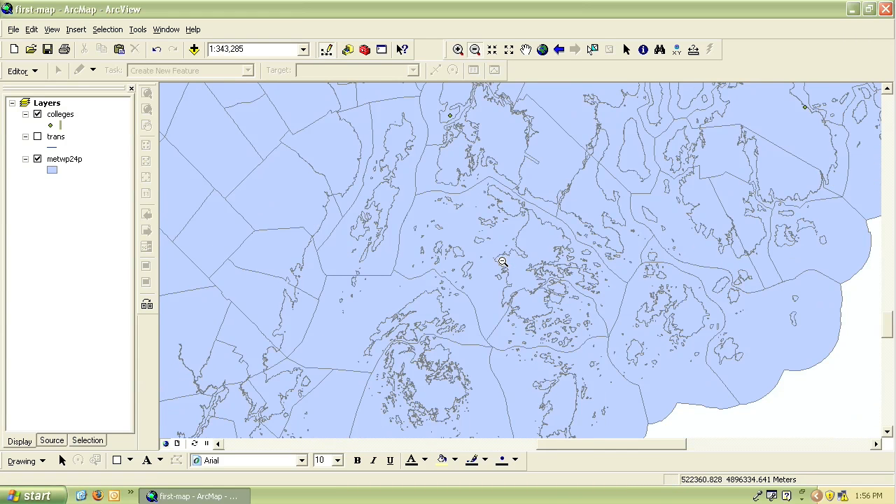
drag(434, 229, 509, 273)
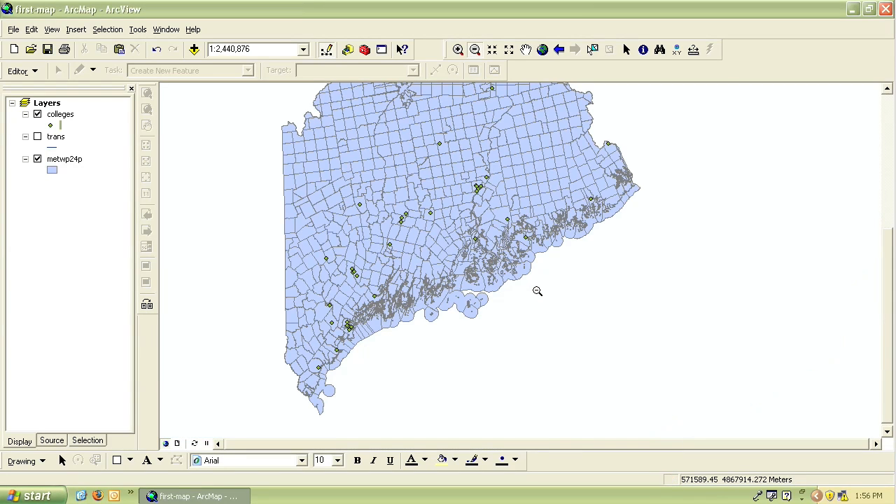
mouse_move(172, 98)
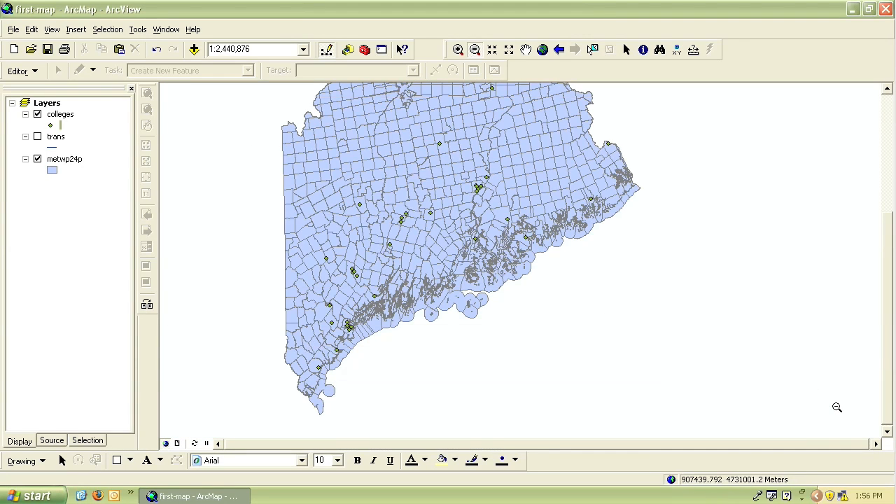
Step the map view out, in, out and in again around its centre
click(474, 49)
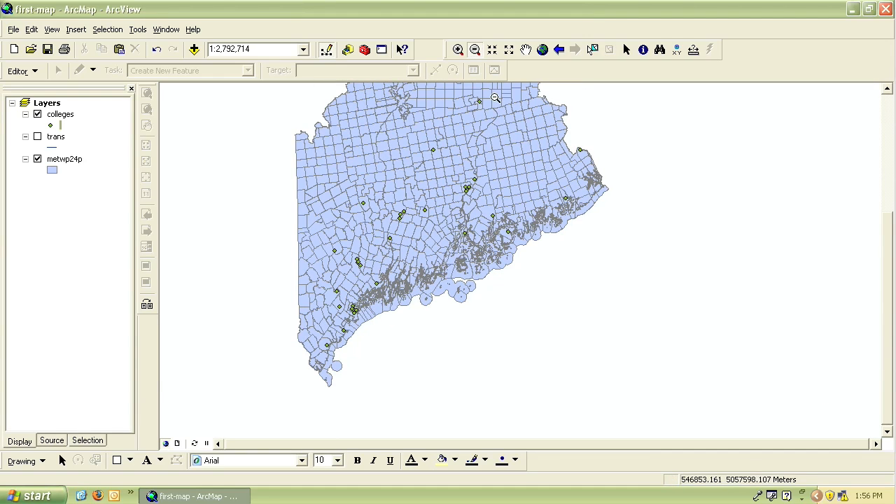
mouse_move(492, 49)
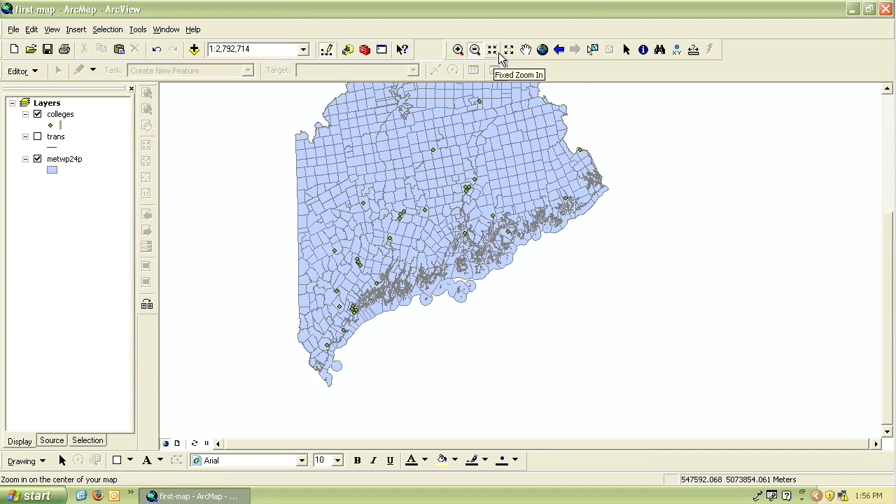
mouse_move(509, 49)
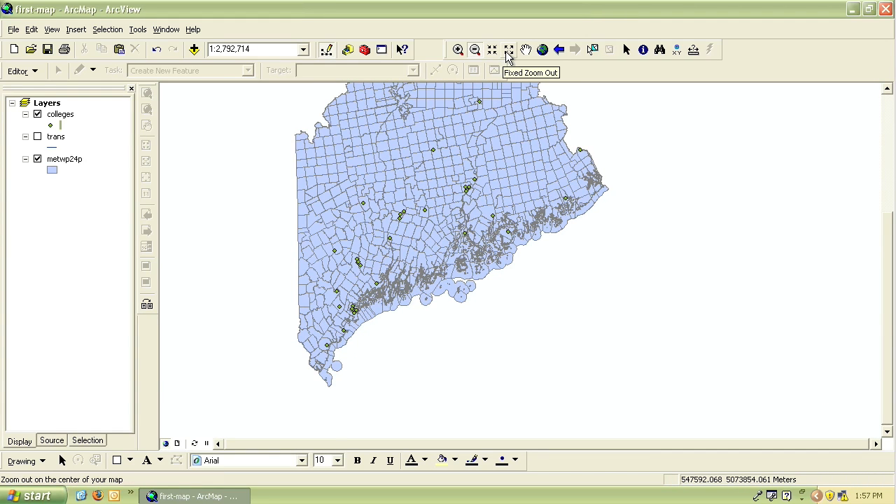
mouse_move(492, 50)
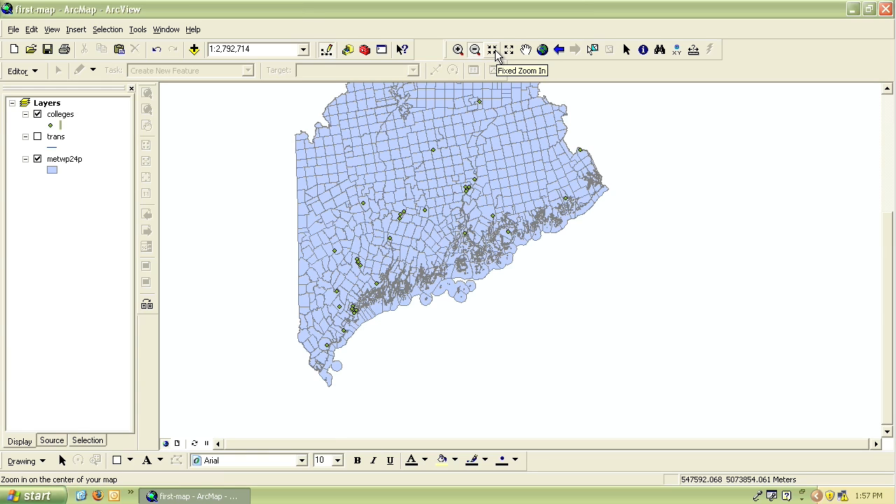
click(493, 50)
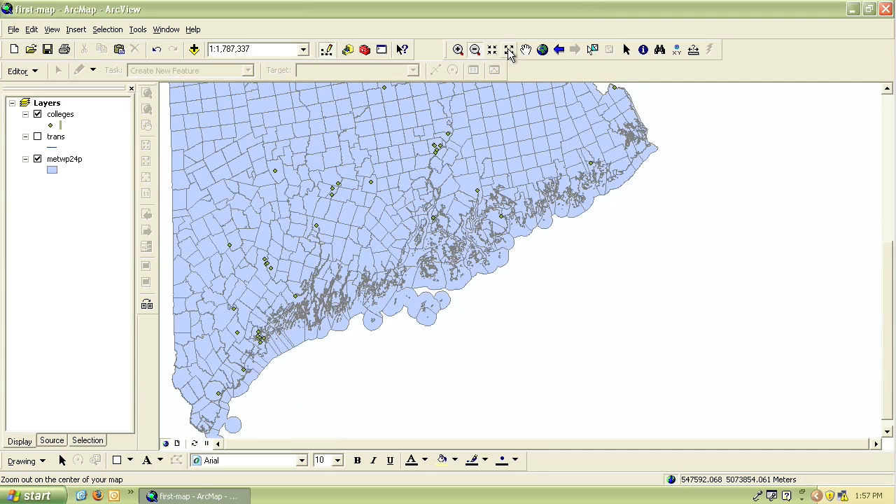
click(475, 49)
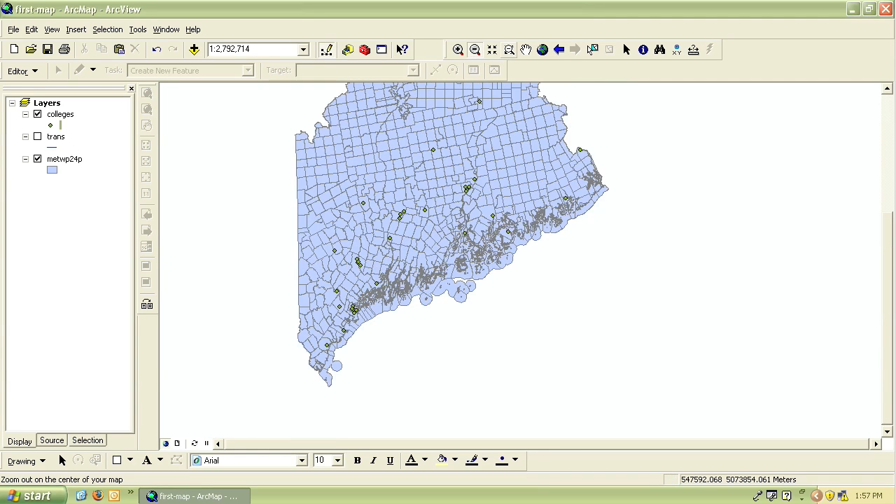
click(457, 49)
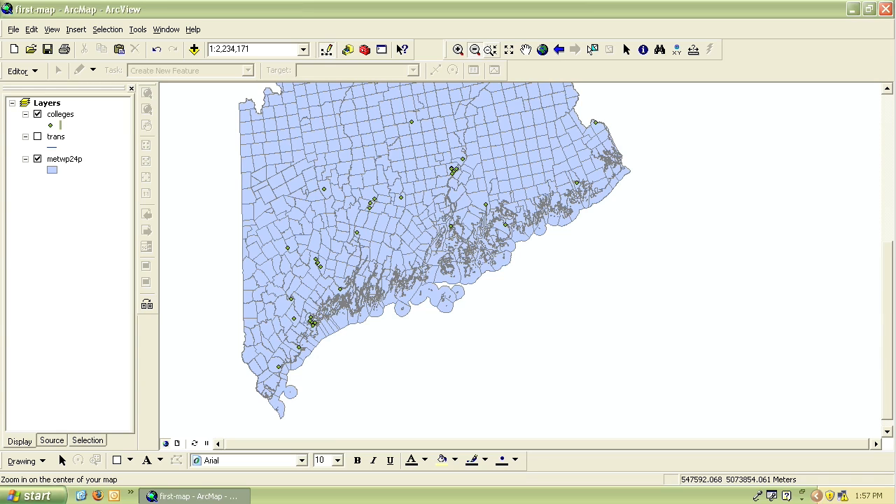
mouse_move(525, 49)
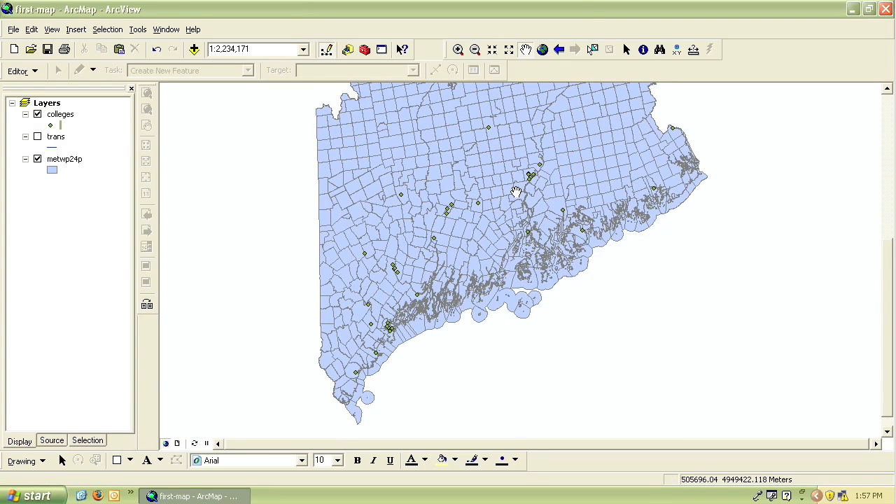
mouse_move(794, 259)
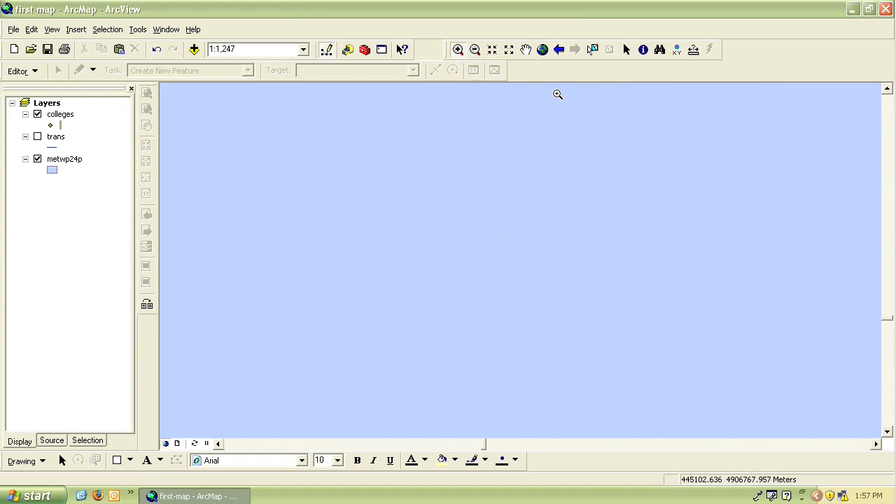
mouse_move(564, 72)
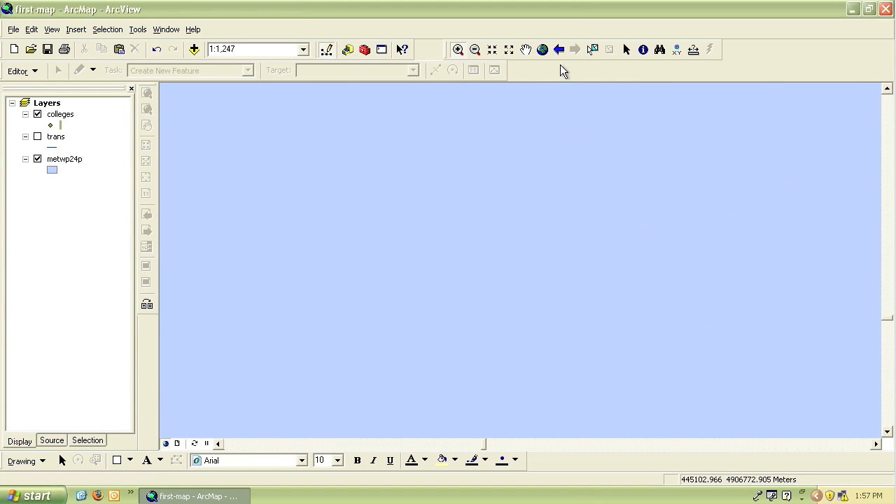
mouse_move(558, 49)
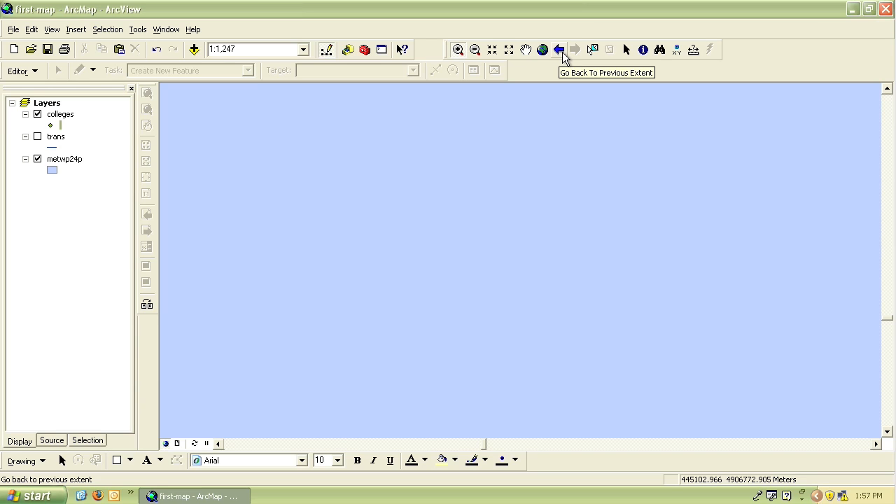
Go back through earlier map extents until Maine's towns and colleges show again
click(557, 49)
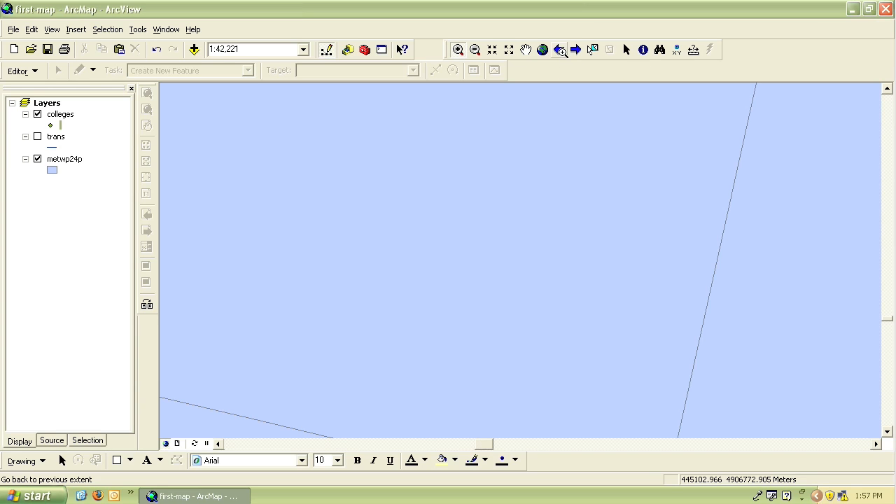
click(492, 49)
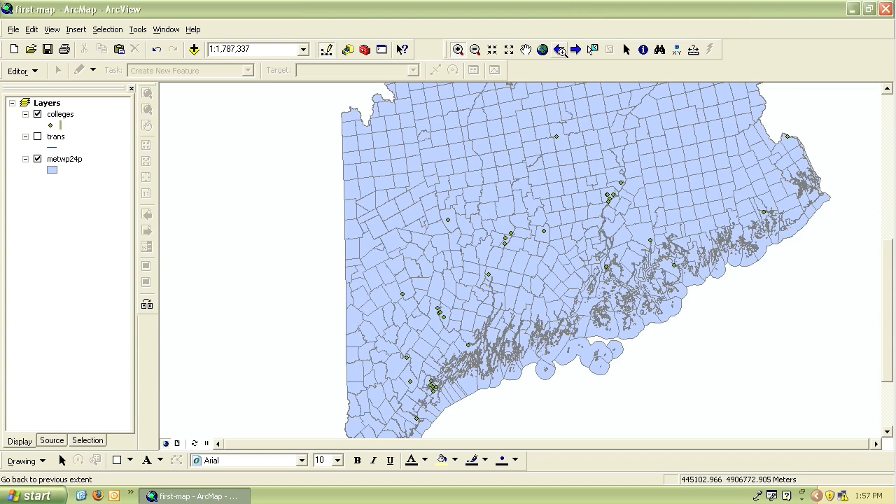
mouse_move(572, 77)
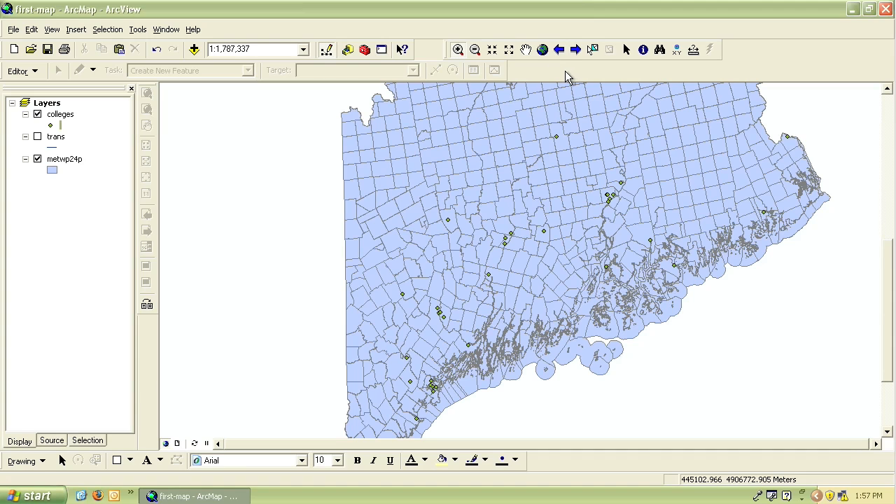
mouse_move(542, 49)
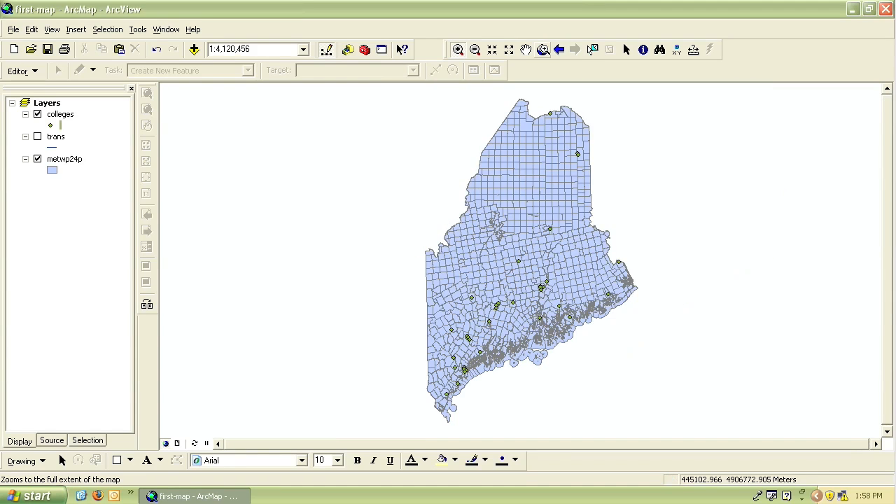
mouse_move(567, 75)
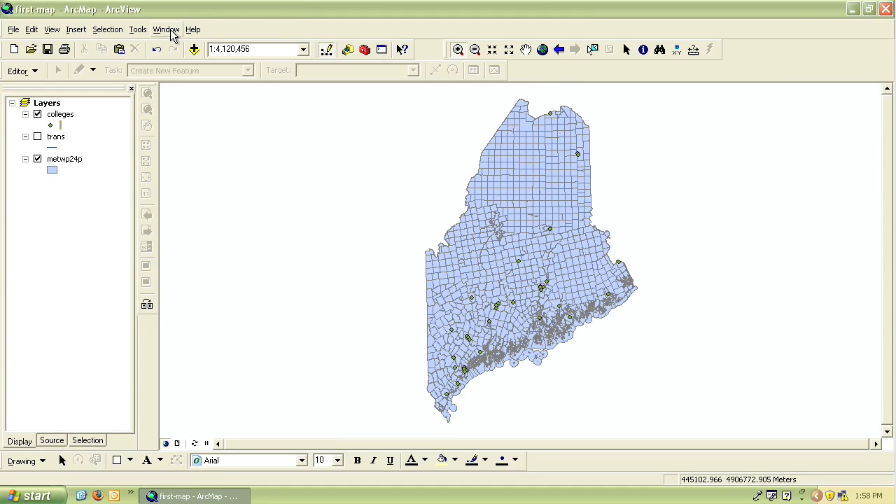
Open the Magnifier window and settle it over the midcoast area
click(165, 30)
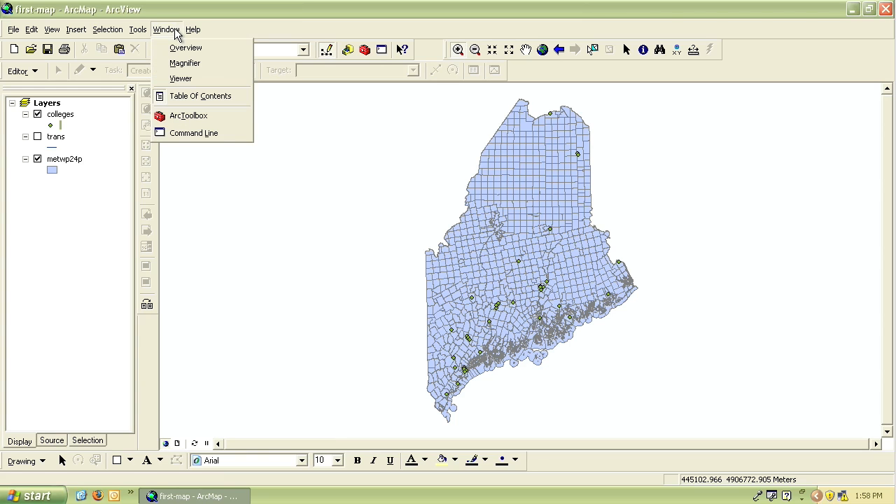
mouse_move(185, 63)
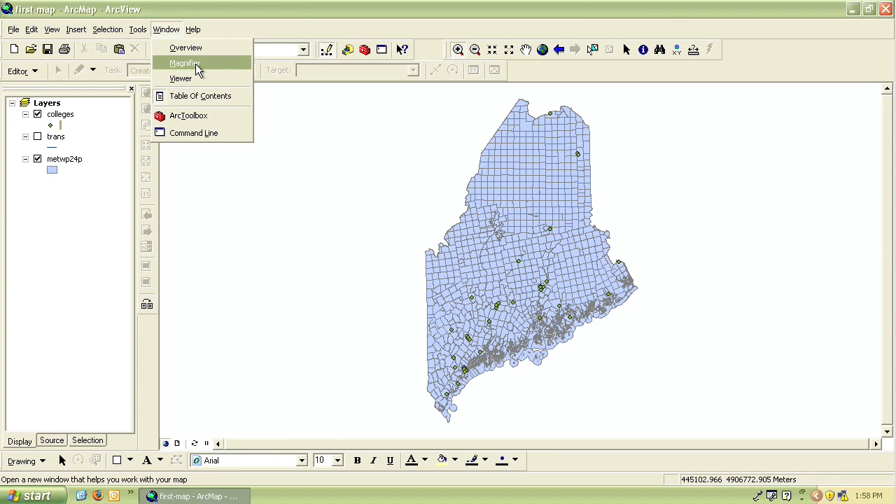
click(184, 63)
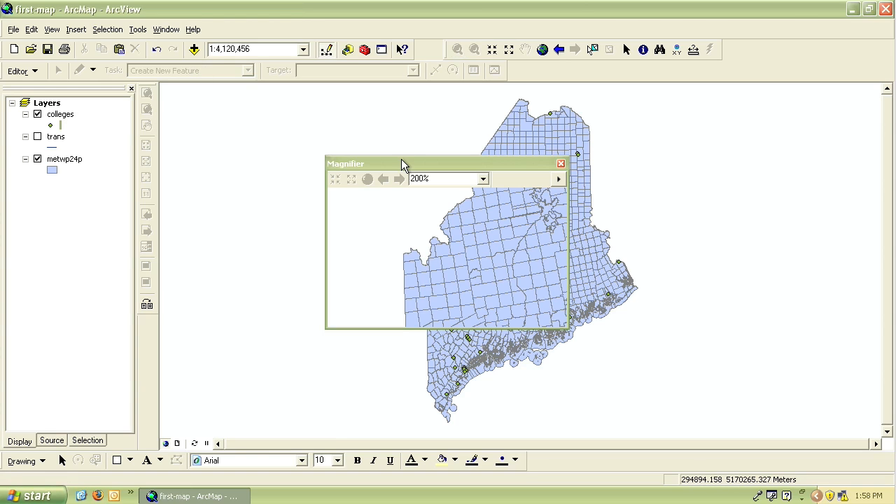
drag(402, 163, 504, 248)
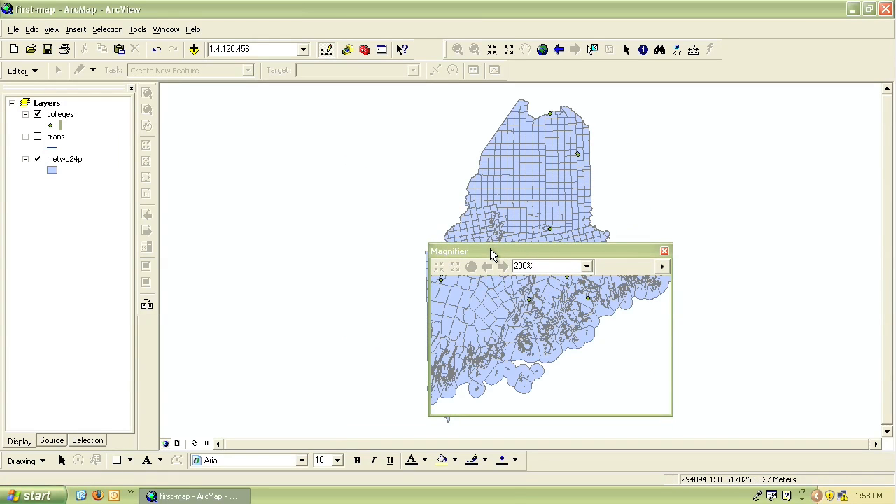
drag(490, 250, 566, 198)
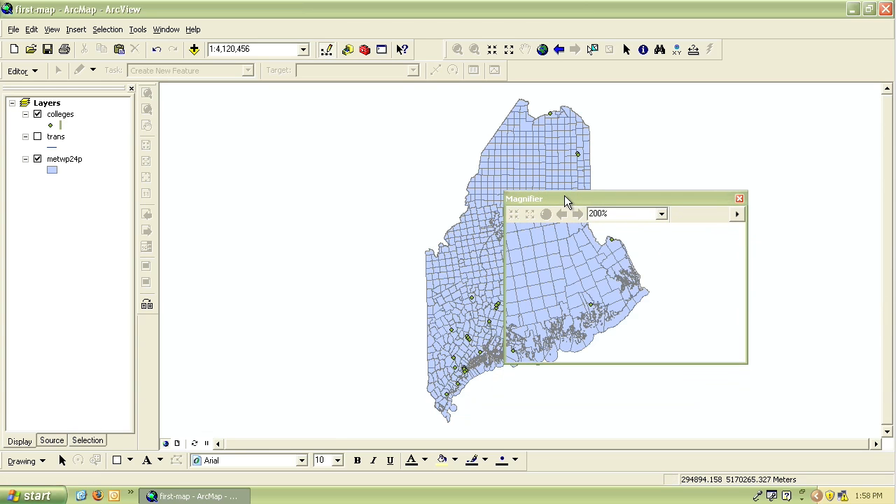
drag(567, 198, 546, 217)
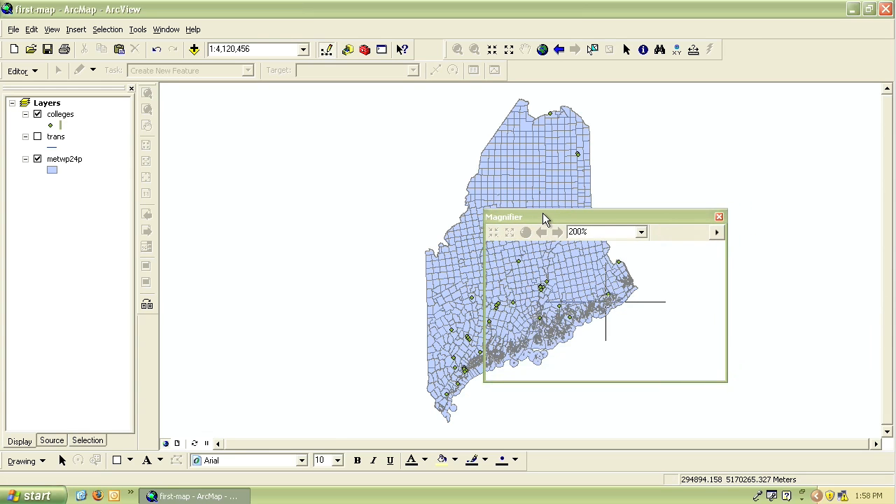
drag(546, 217, 519, 231)
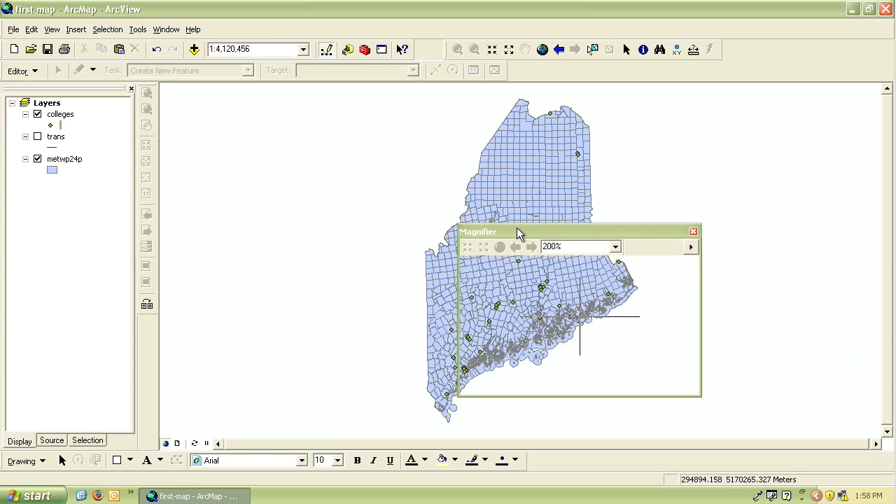
drag(518, 232, 511, 235)
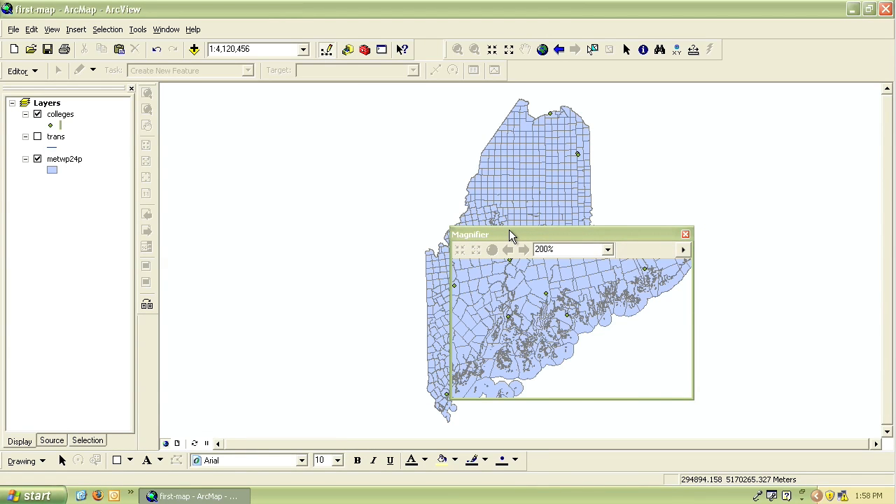
mouse_move(529, 236)
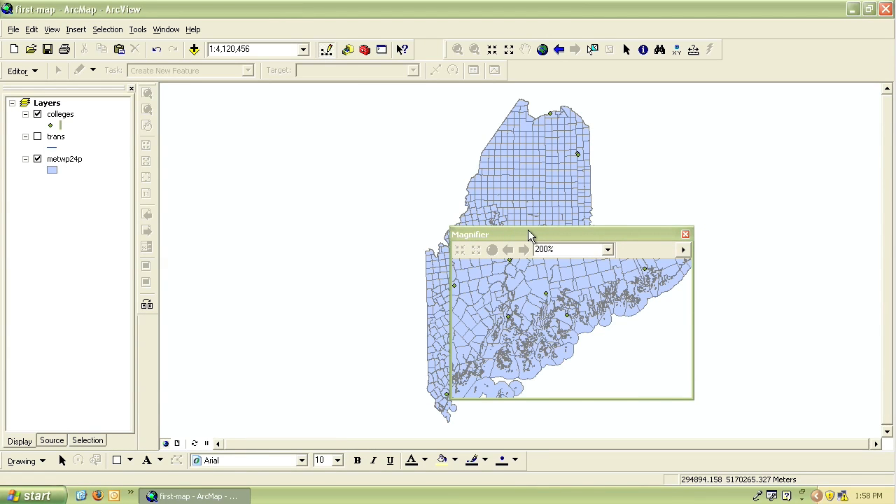
mouse_move(609, 254)
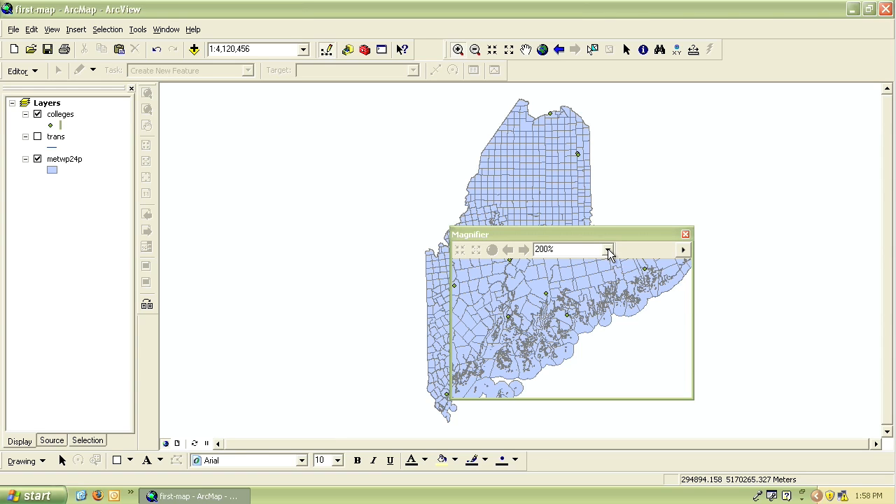
Set the magnification to 400% and make the magnifier window narrower
click(606, 249)
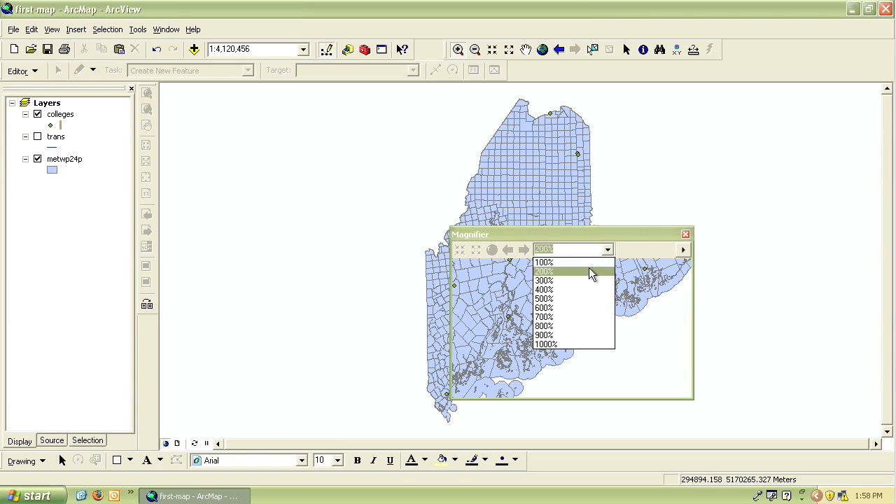
click(544, 289)
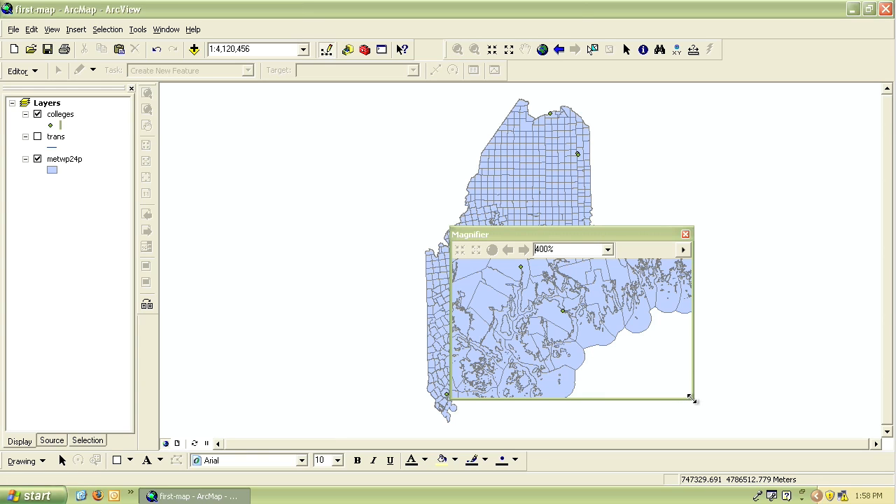
drag(693, 399, 612, 402)
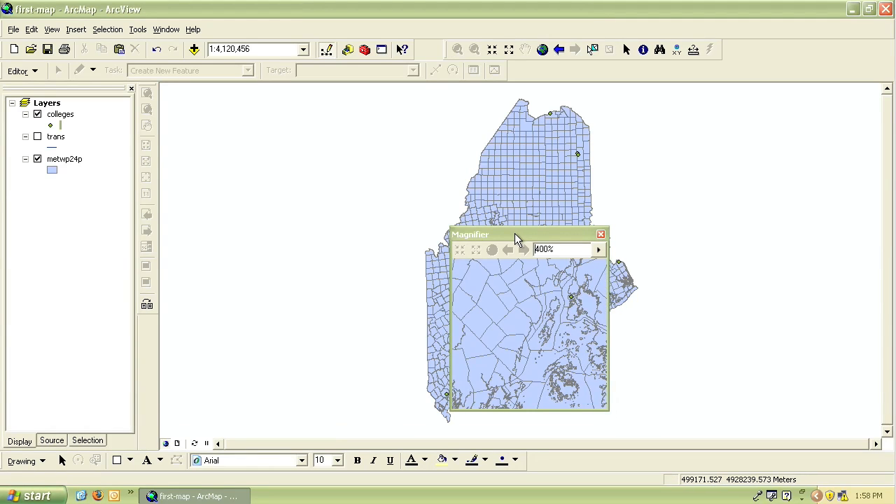
Nudge the magnifier slightly lower, then close the magnifier window
drag(514, 234, 525, 245)
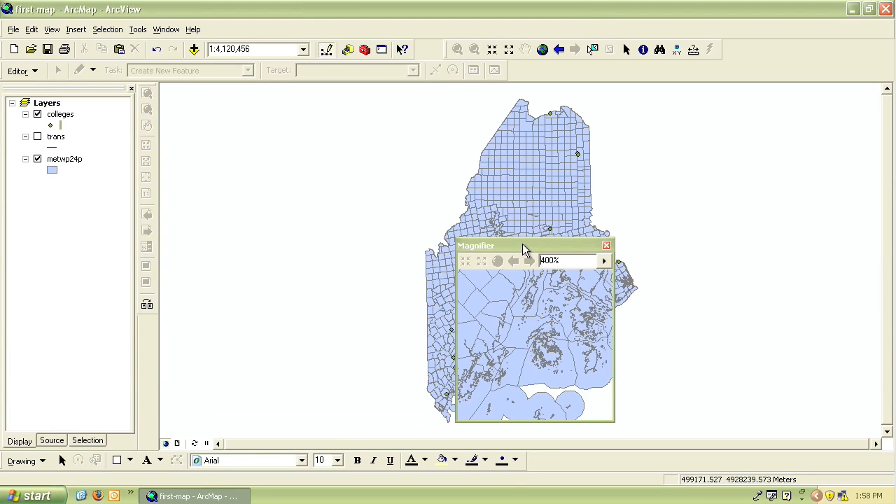
click(607, 245)
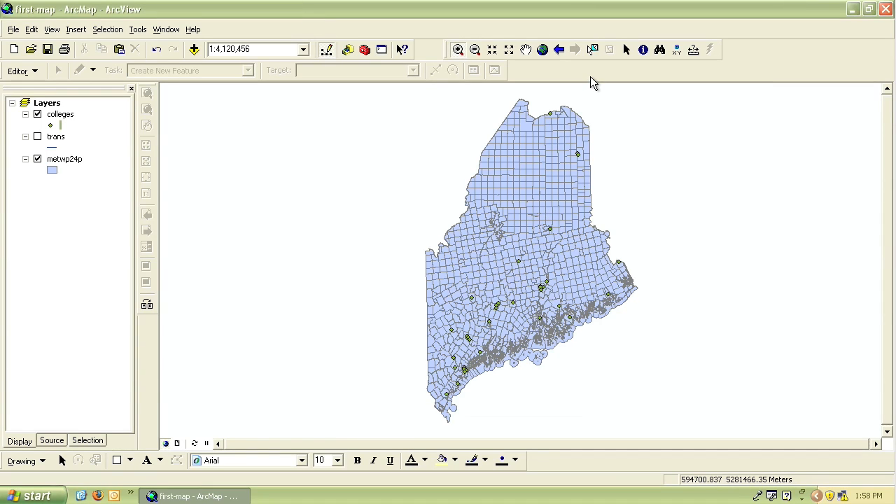
mouse_move(593, 49)
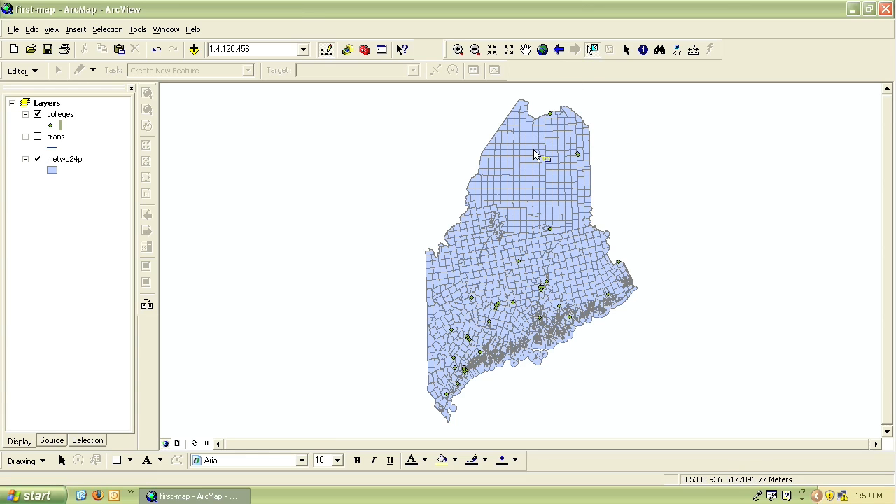
Select T7 R10 WELS and T7 R9 WELS, show only selected records, then close the table
click(540, 165)
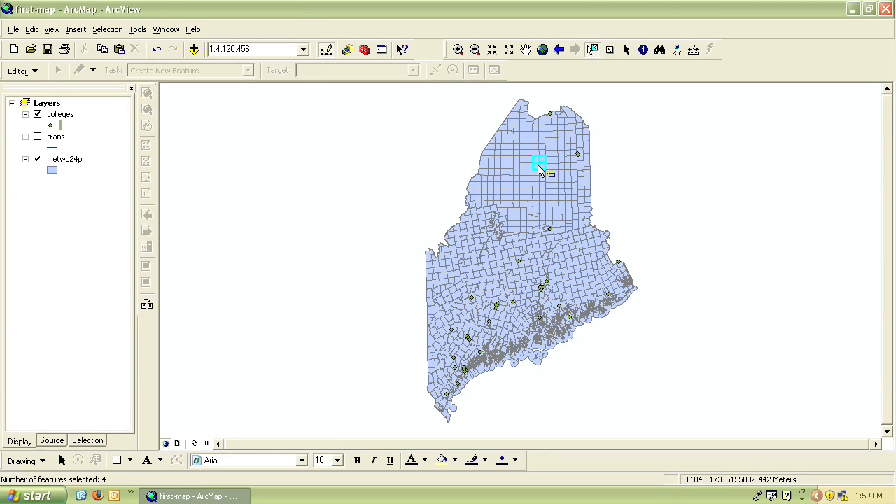
click(531, 187)
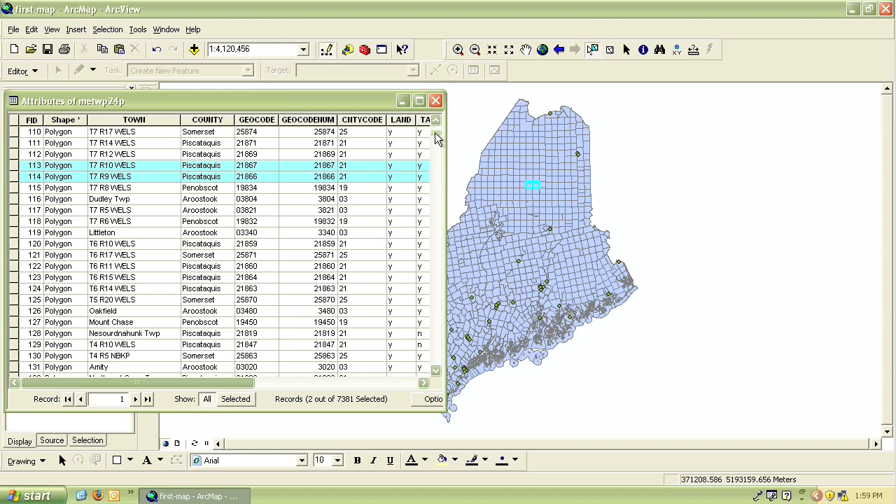
mouse_move(390, 244)
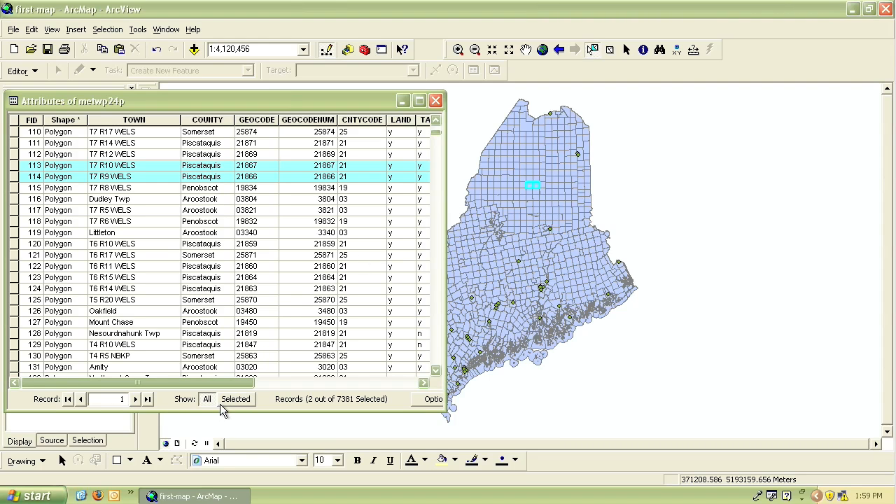
click(236, 399)
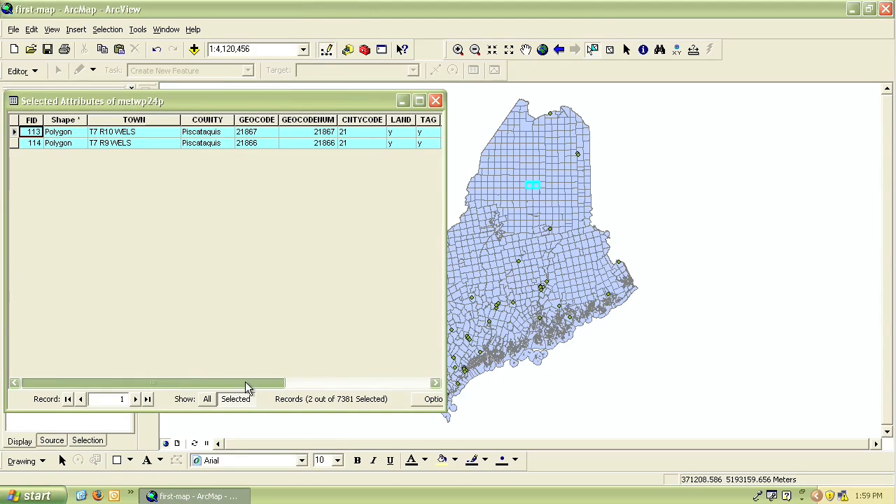
mouse_move(342, 363)
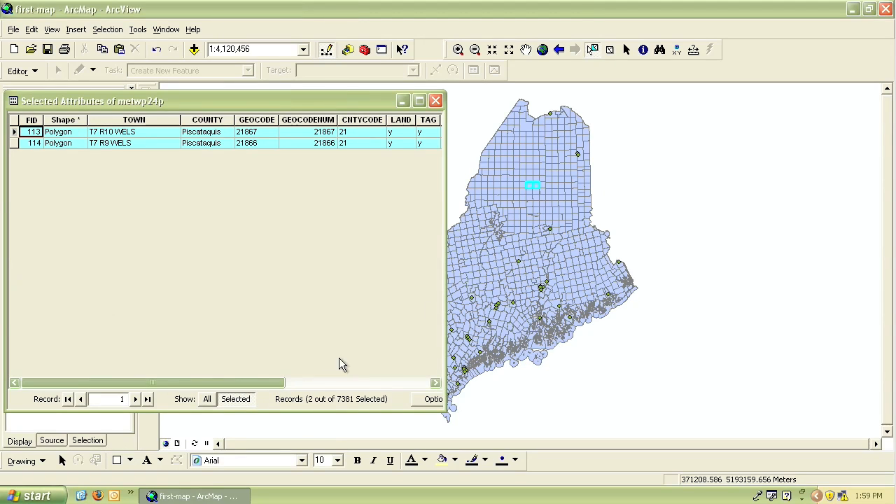
click(435, 100)
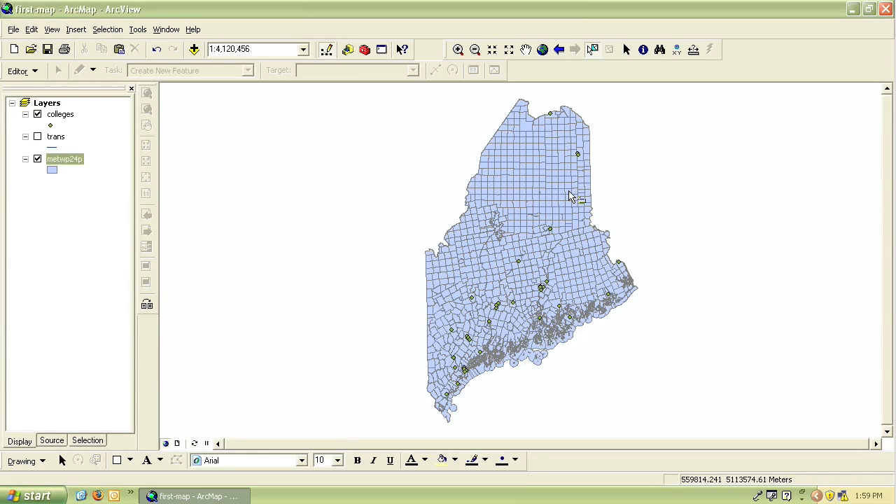
click(108, 29)
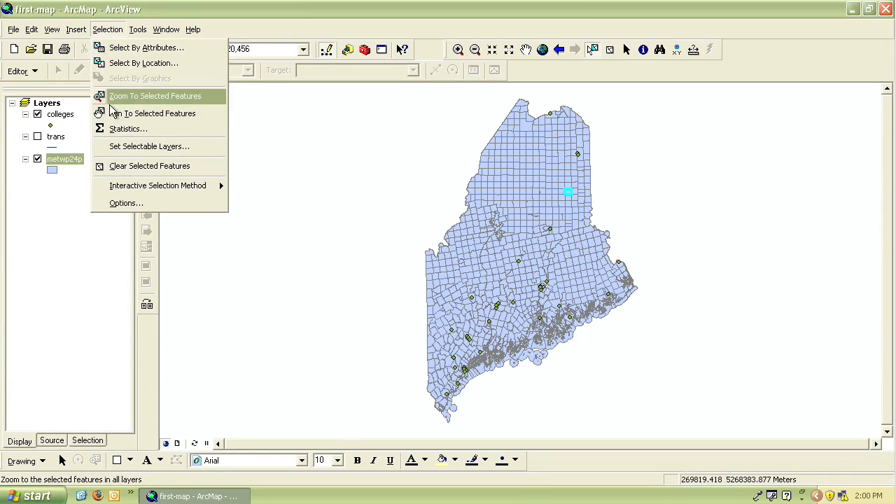
click(149, 165)
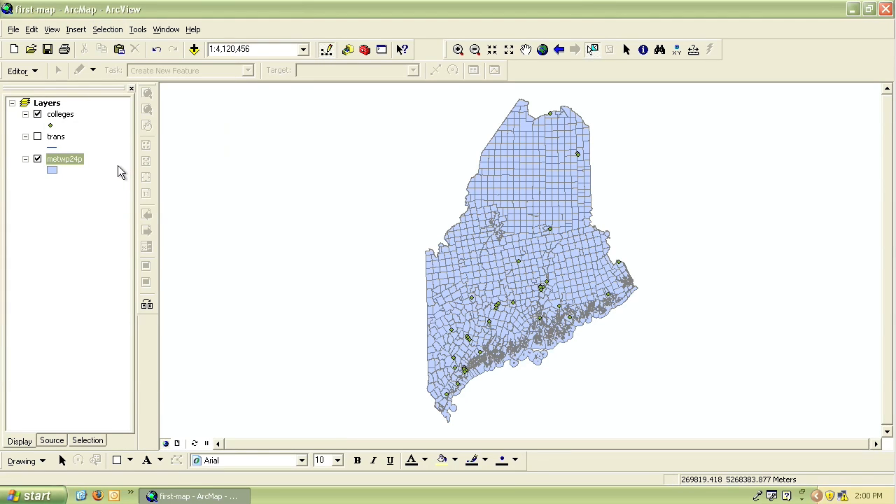
click(643, 49)
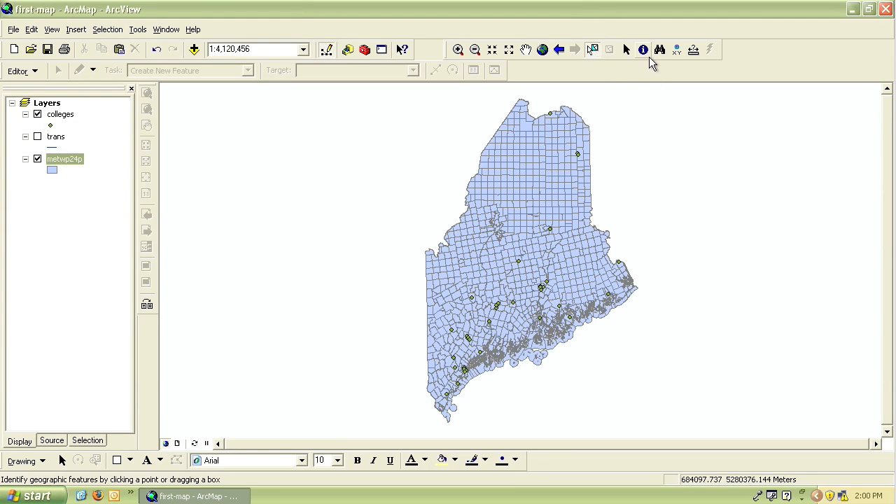
mouse_move(643, 49)
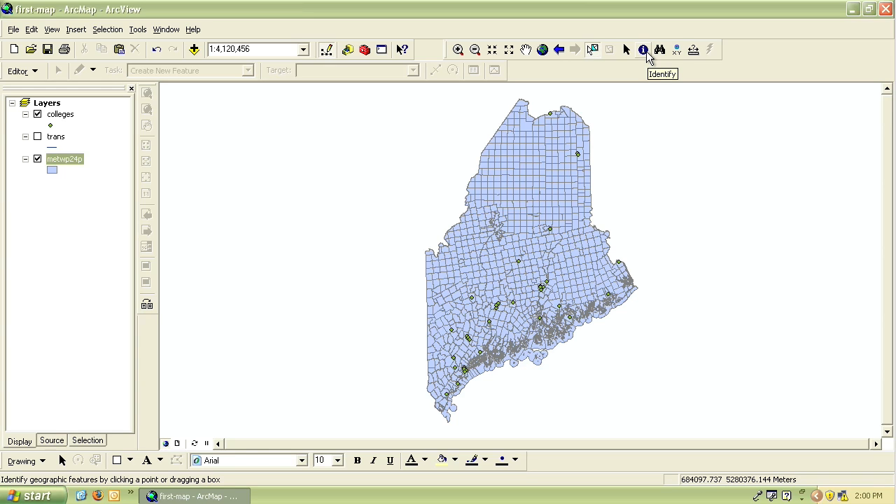
mouse_move(646, 57)
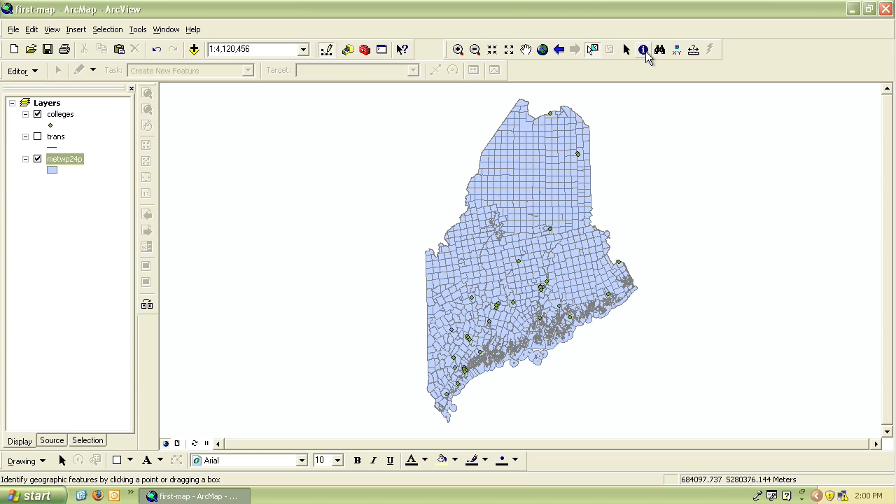
Identify central Maine towns, the Dover-Foxcroft college, Burnham-area towns and Bar Harbor, then close results
click(642, 49)
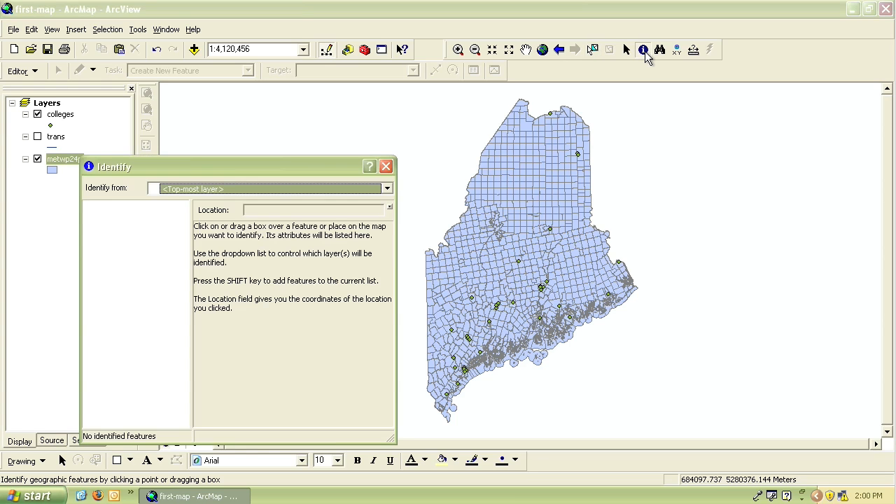
click(492, 274)
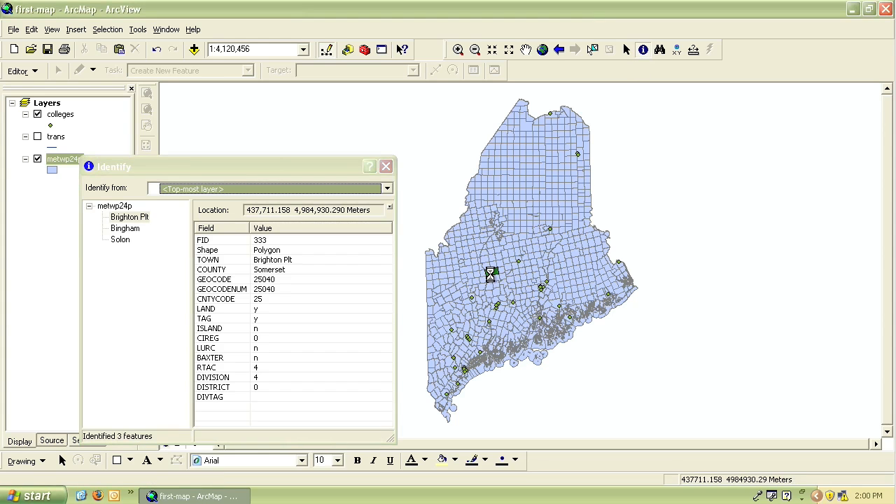
click(531, 264)
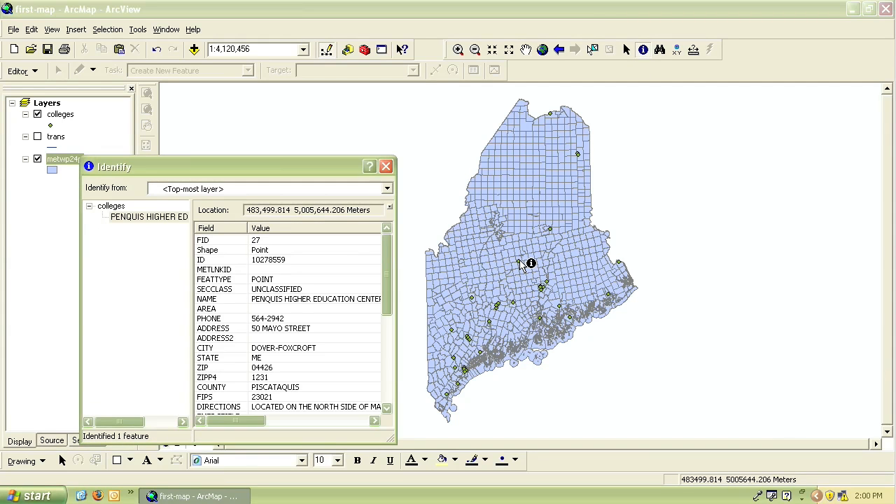
click(513, 301)
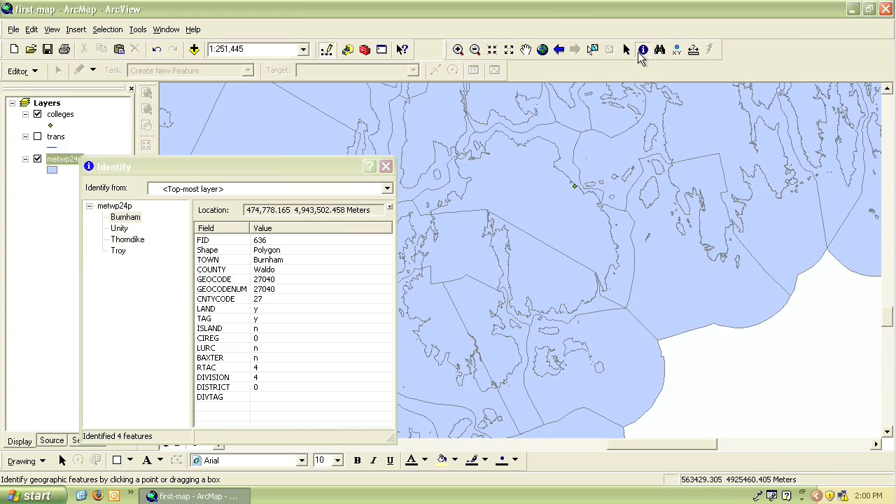
click(534, 175)
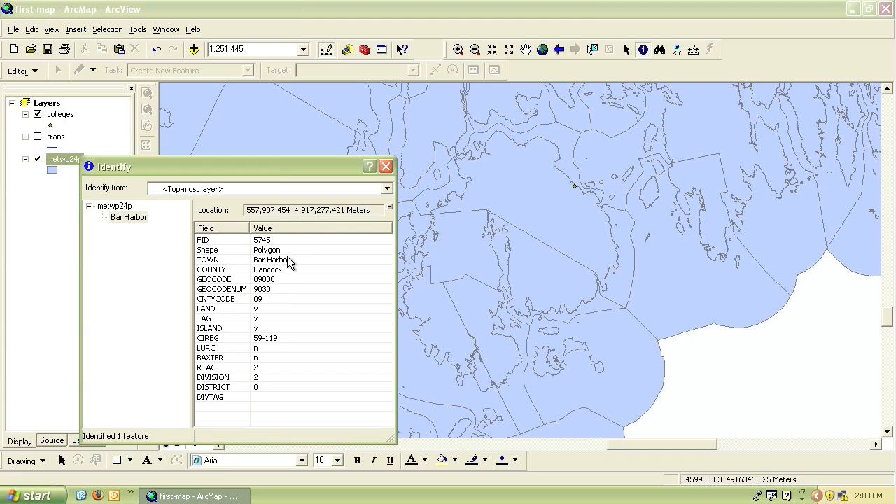
mouse_move(283, 271)
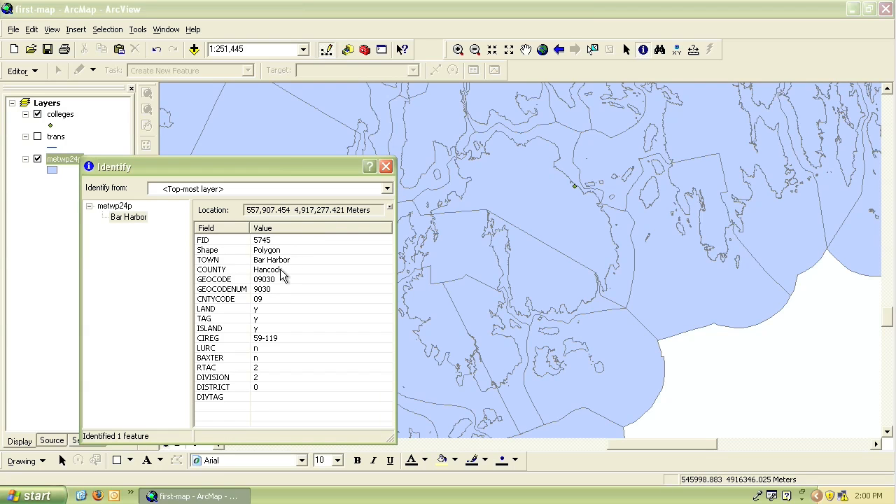
mouse_move(270, 378)
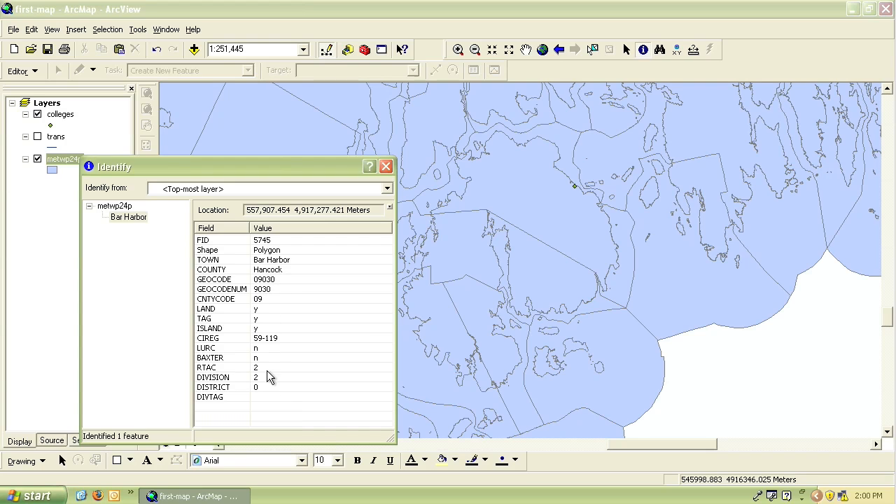
mouse_move(275, 292)
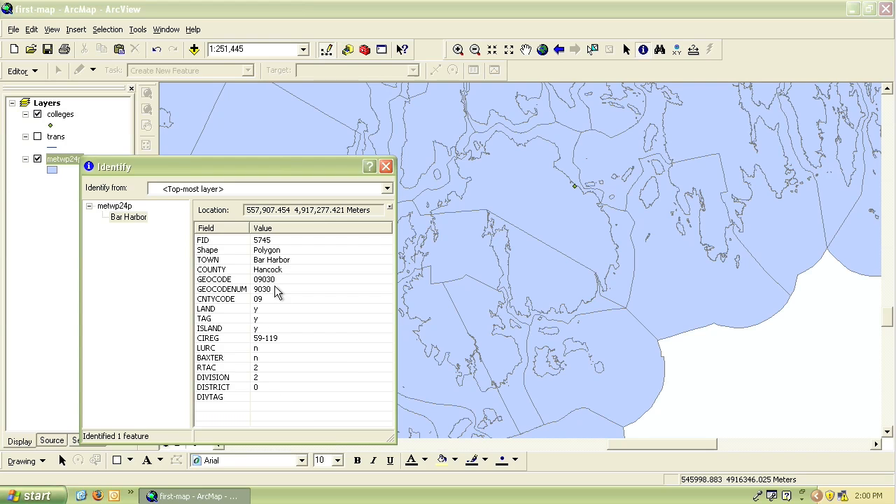
mouse_move(374, 203)
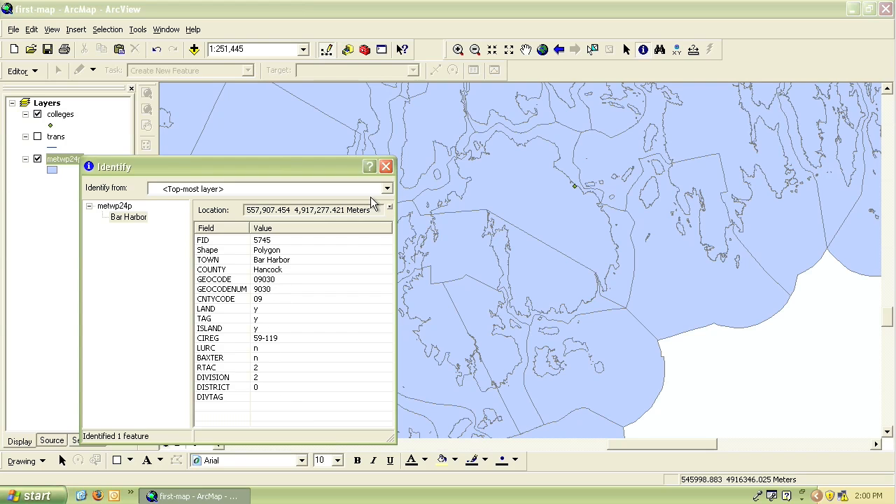
click(386, 166)
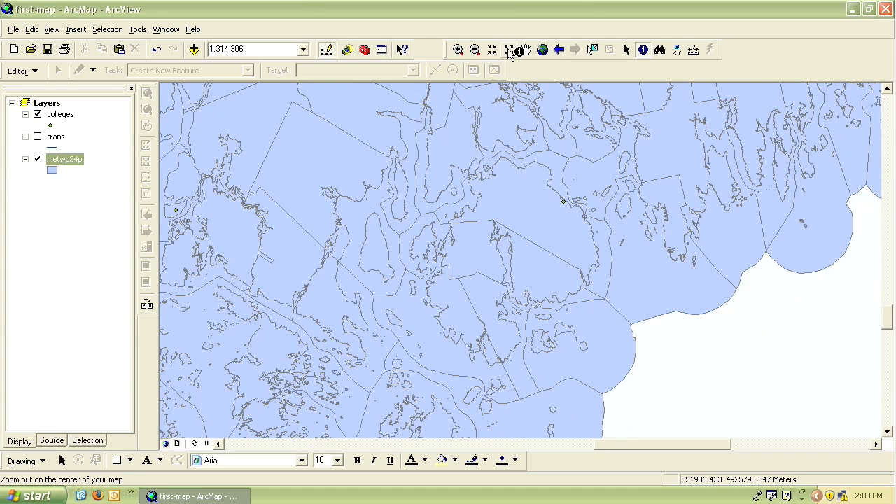
Zoom out a step on the coast and open the Measure window
click(474, 49)
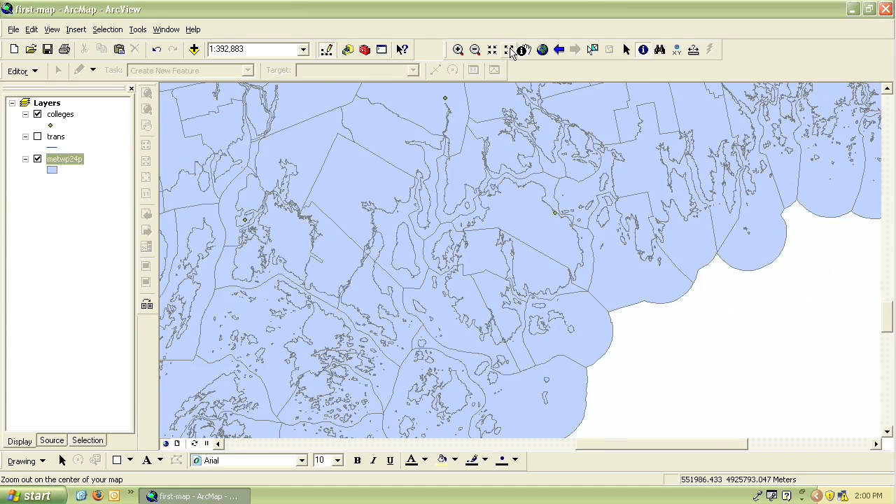
mouse_move(595, 33)
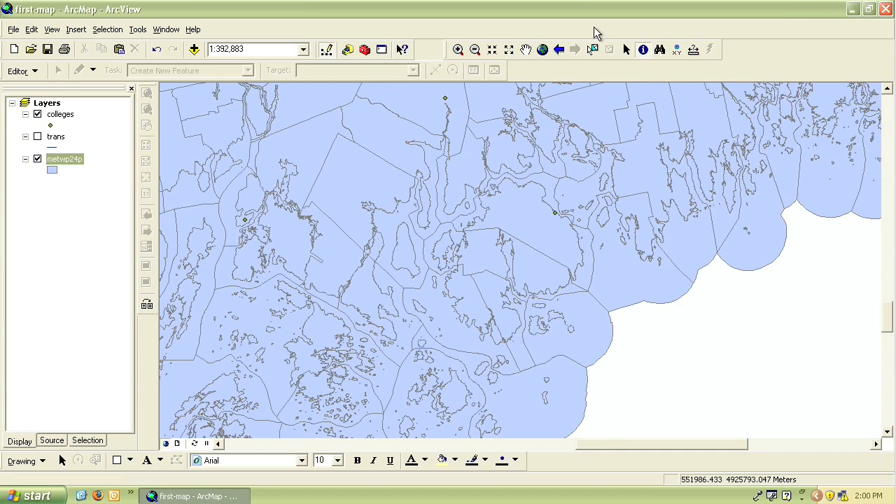
mouse_move(693, 49)
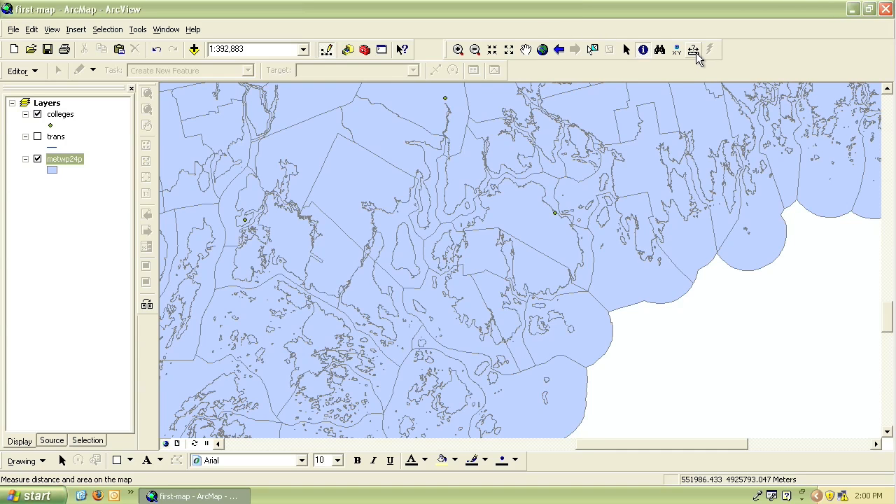
mouse_move(693, 50)
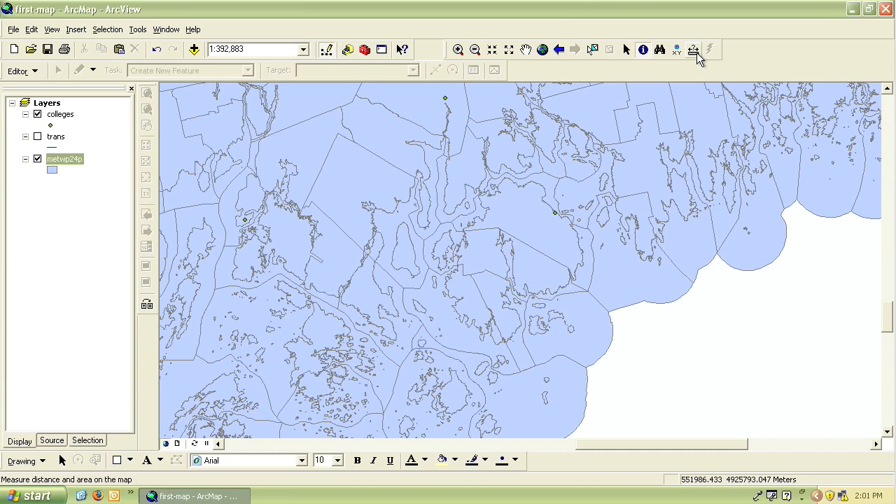
click(693, 50)
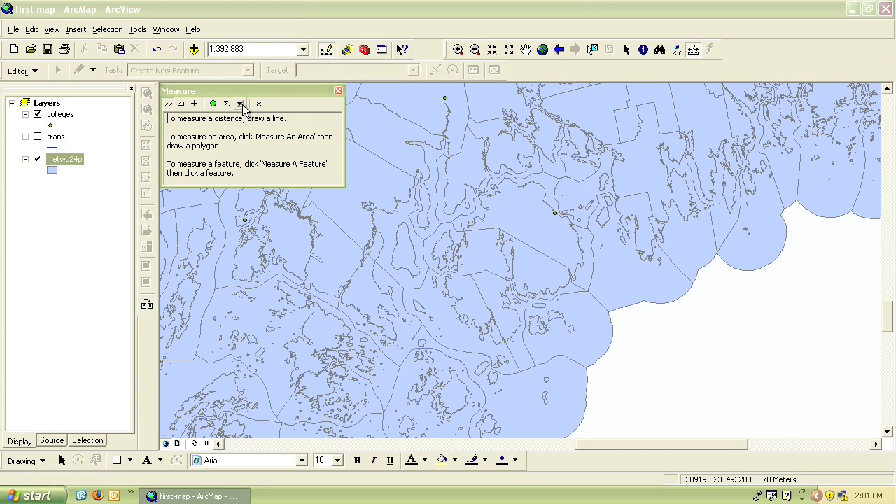
Set the Measure window's distance units to Miles
click(240, 104)
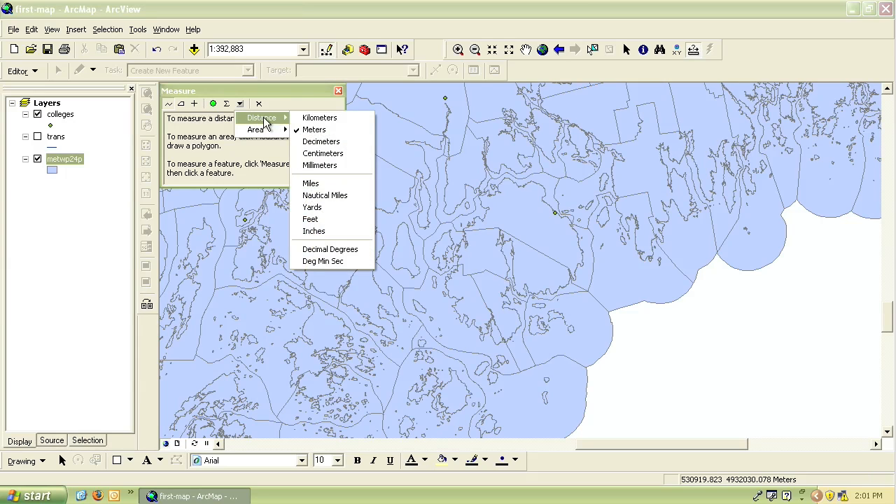
mouse_move(319, 166)
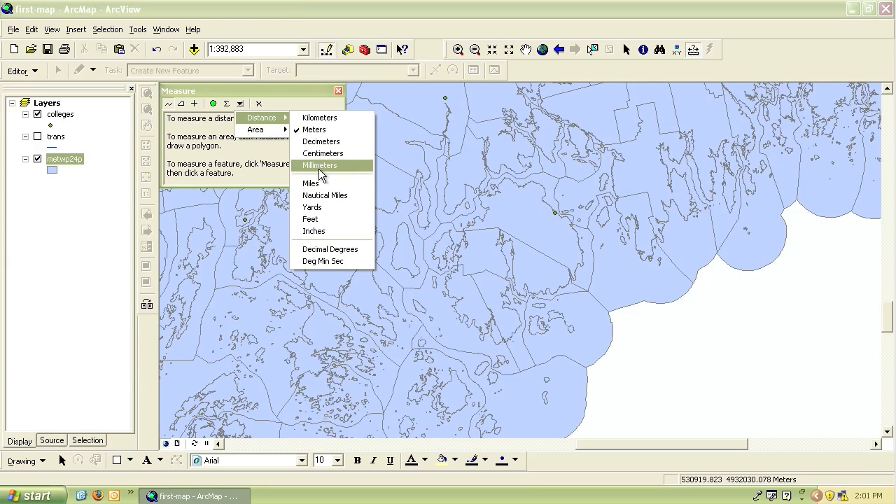
mouse_move(322, 224)
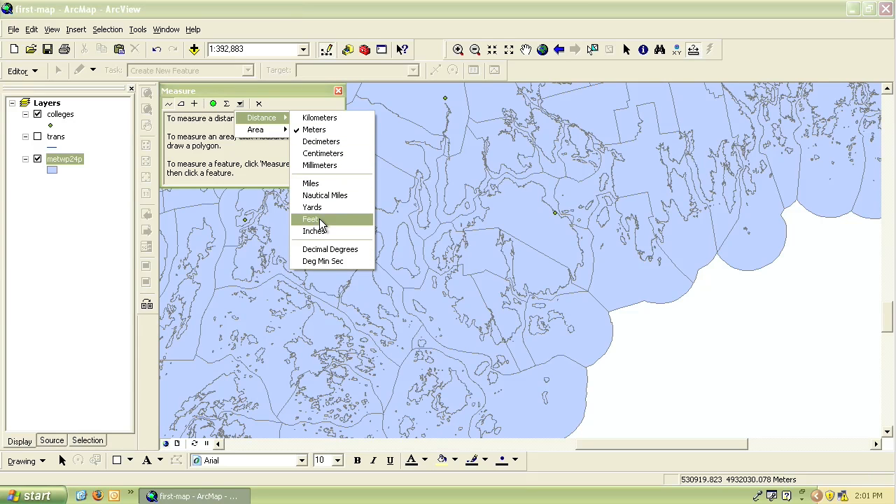
mouse_move(310, 183)
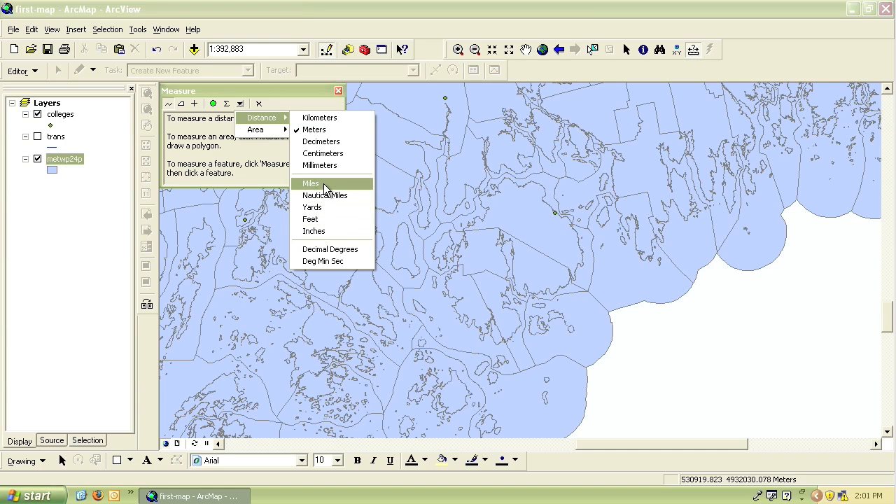
click(310, 183)
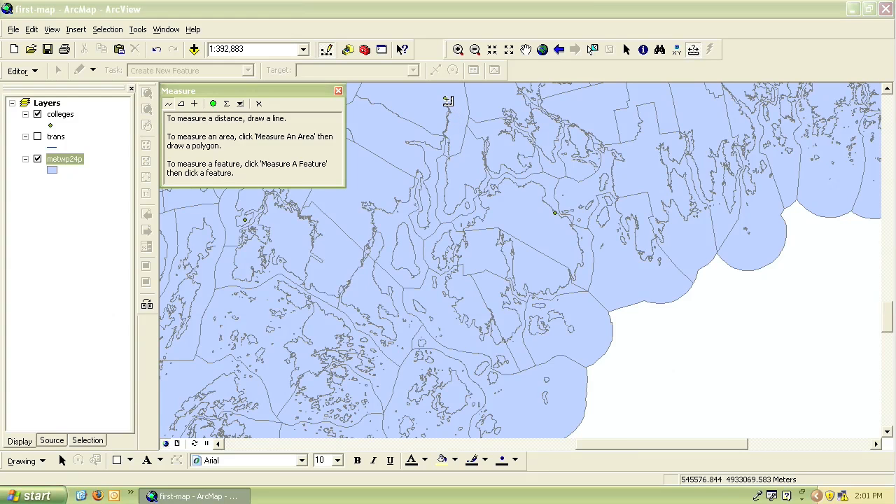
Measure a bending route from the northern college to the eastern college, about 16.6 miles
click(554, 210)
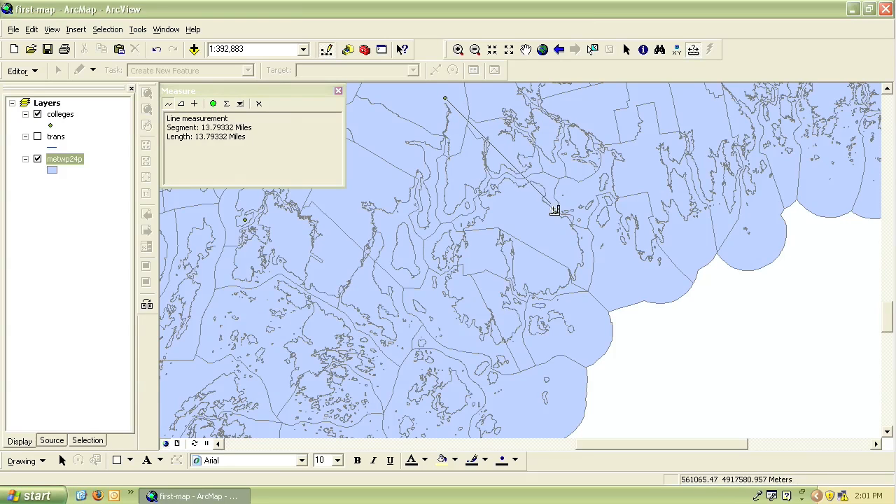
mouse_move(558, 215)
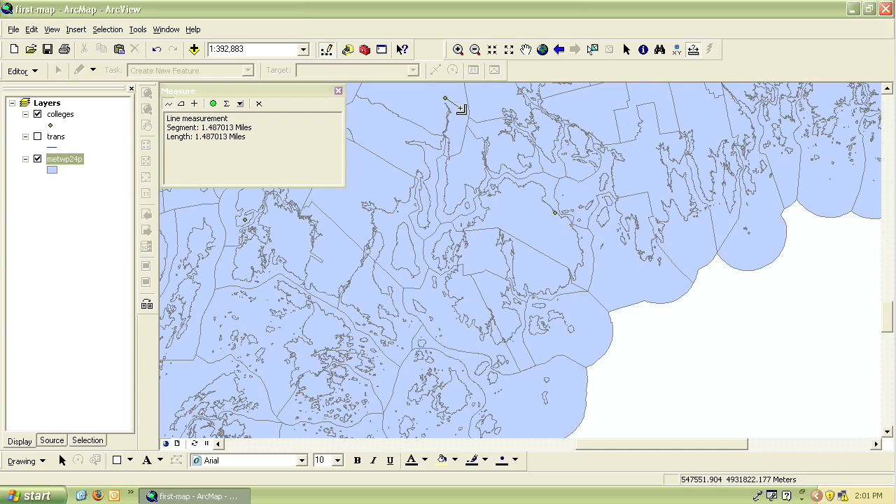
click(487, 154)
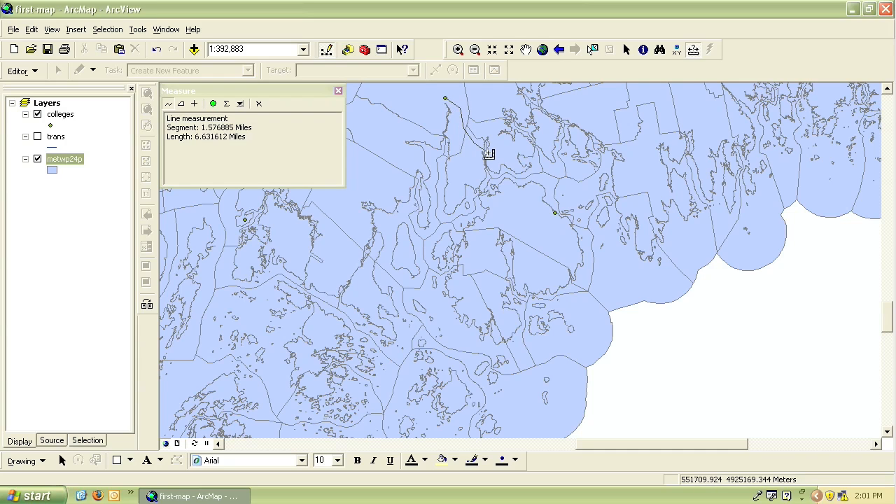
click(508, 202)
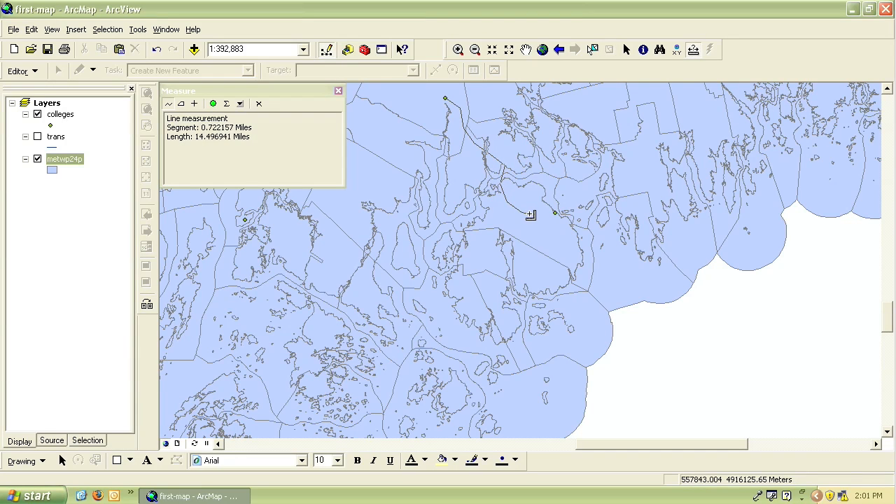
click(553, 214)
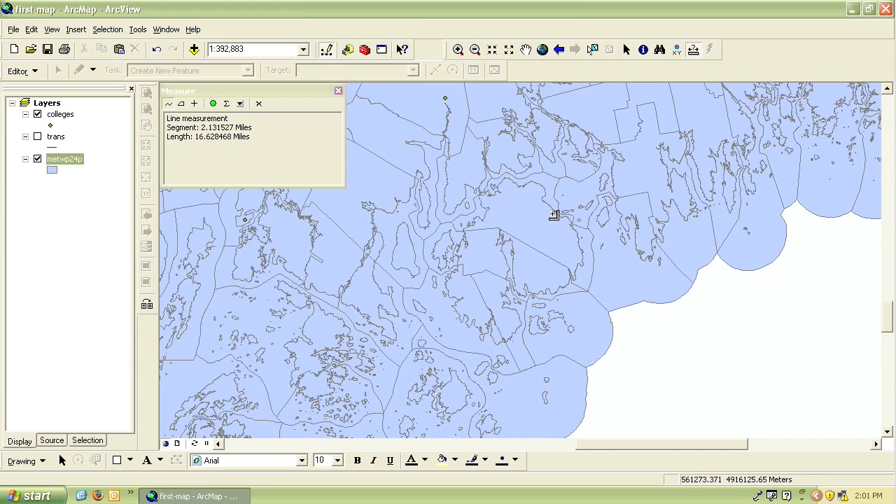